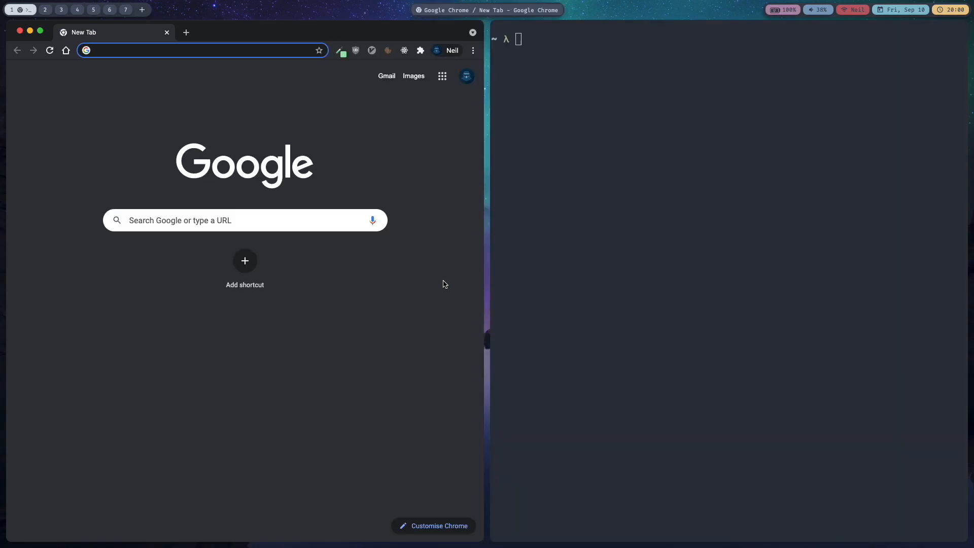
# Step: Search for lualine.nvim, open hoob3rt/lualine.nvim on GitHub, and scroll its README to Installation
pyautogui.write('lualine.nvim&oq=luali&aqs=chrome.0.69i59l2...')
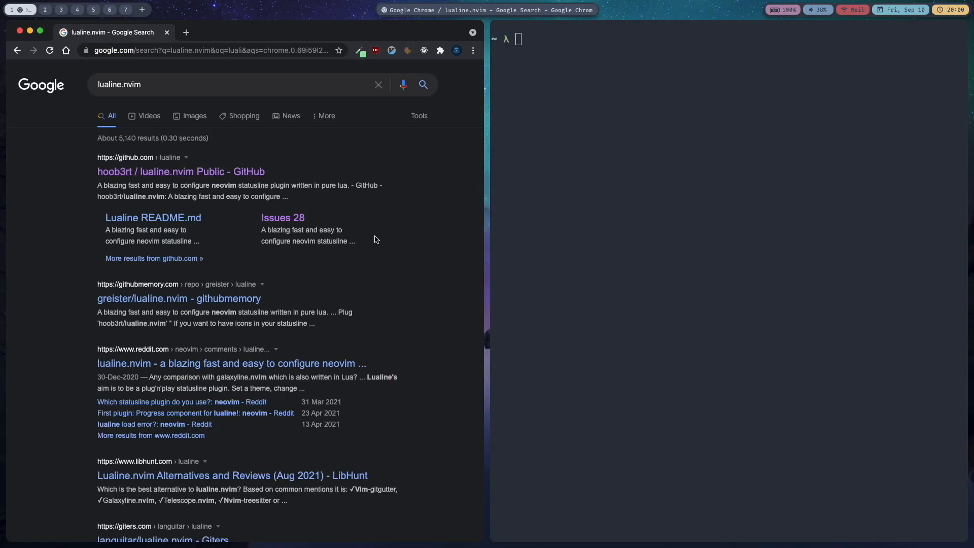
pyautogui.click(180, 172)
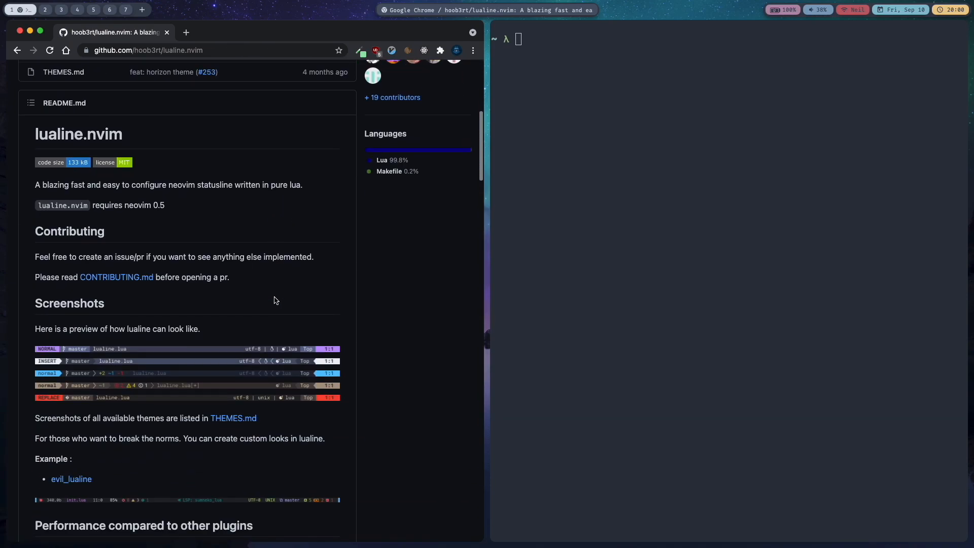
pyautogui.scroll(-3)
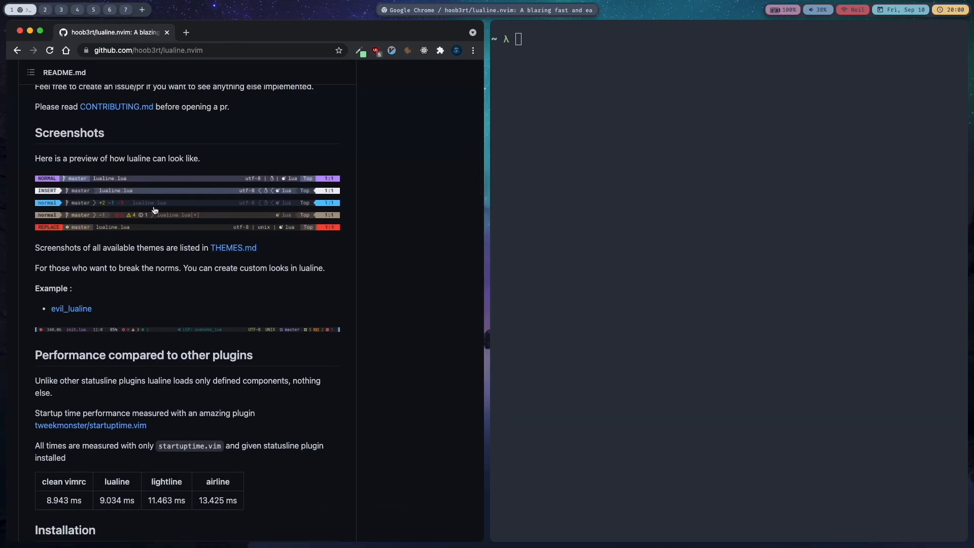
pyautogui.moveTo(182, 242)
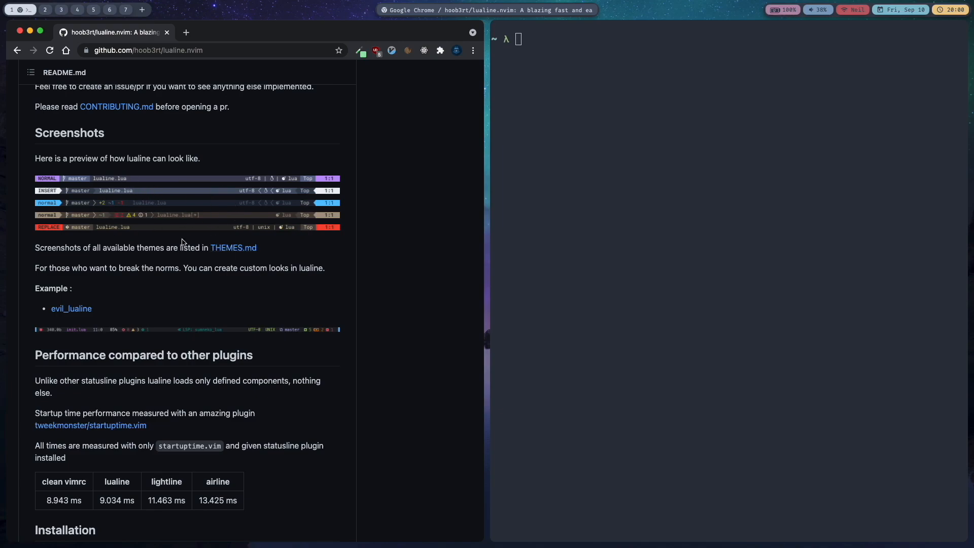
pyautogui.scroll(-3)
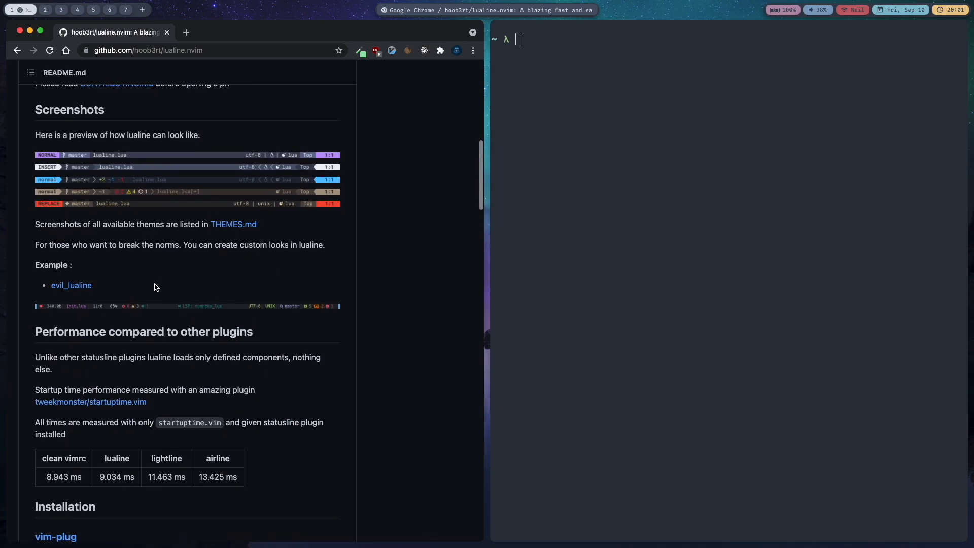
pyautogui.scroll(-3)
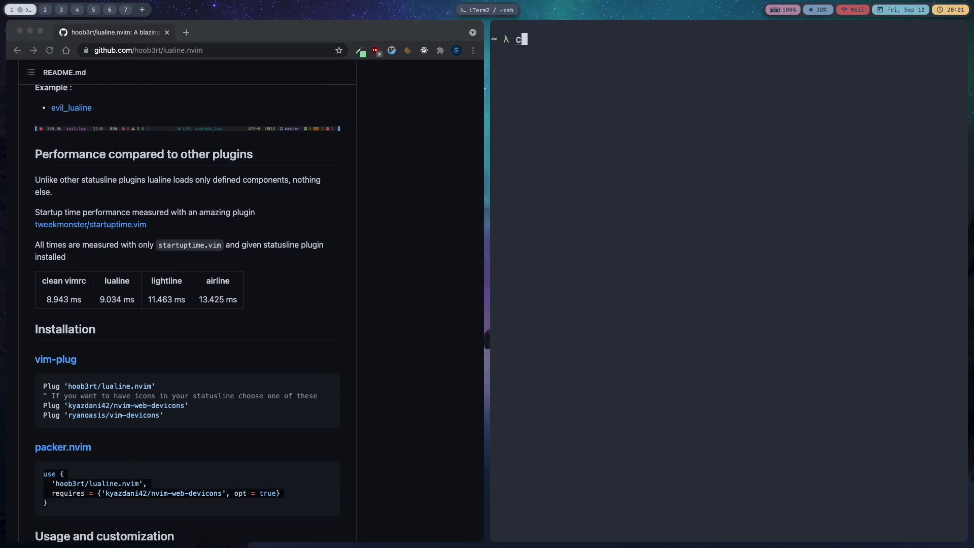
# Step: Add a use block for hoob3rt/lualine.nvim requiring nvim-web-devicons to the plugin list
pyautogui.write('cd ~/.config/nvim')
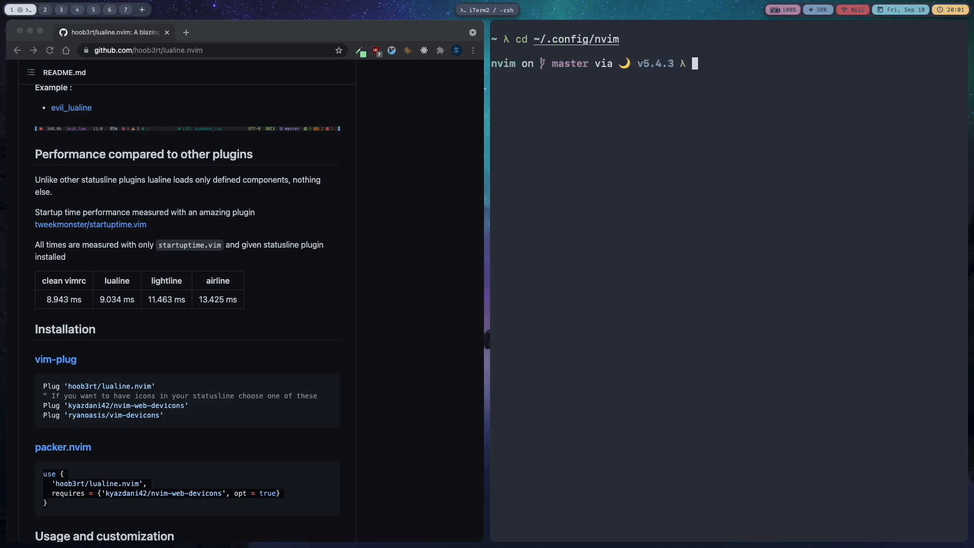
pyautogui.write('nvim init.lua')
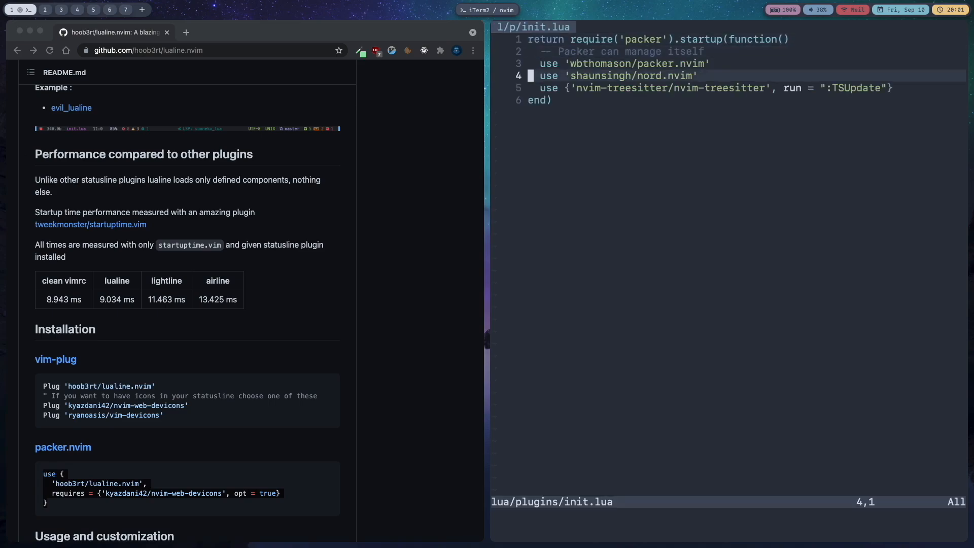
pyautogui.write("use {\\n  'hoob3rt/lualine.nvim',\\n  requires = {'kyazdani42/nvim-web-devicons', opt = true}\\n}")
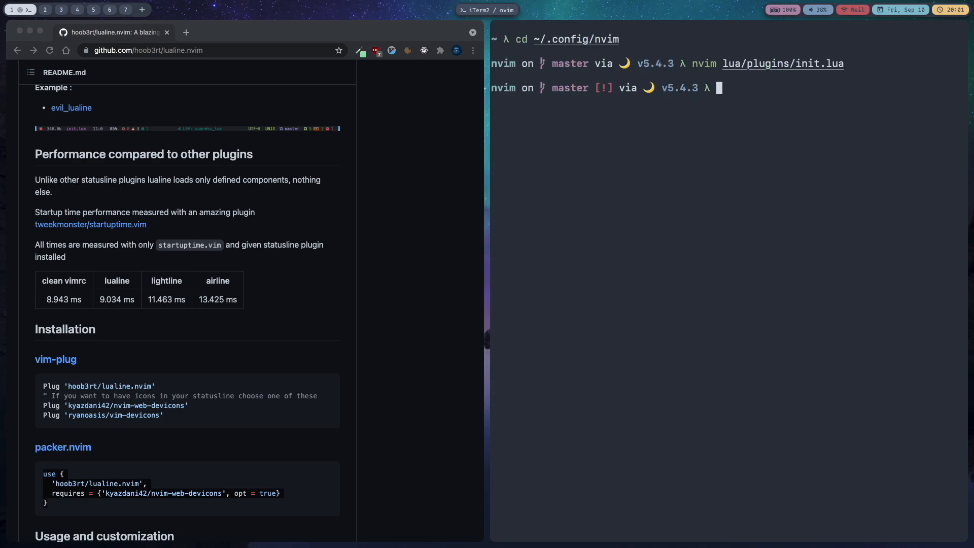
# Step: Run PackerSync in init.lua to install lualine.nvim and nvim-web-devicons, then close the report
pyautogui.write('nvim init.lua')
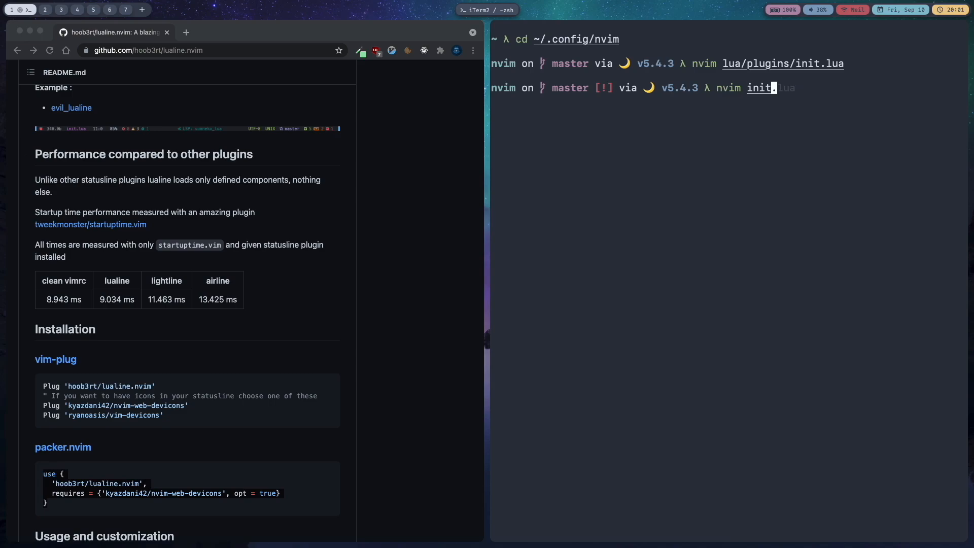
pyautogui.press('enter')
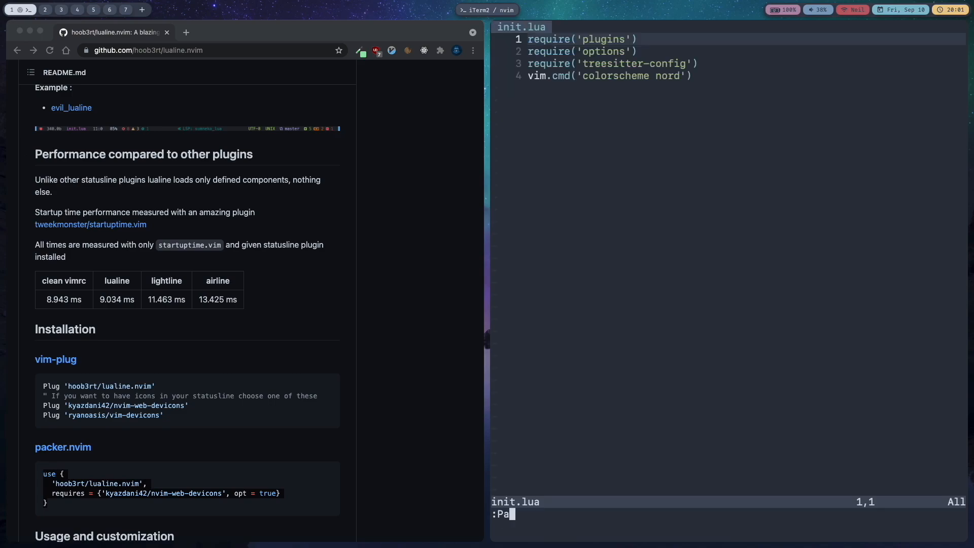
pyautogui.press('Enter')
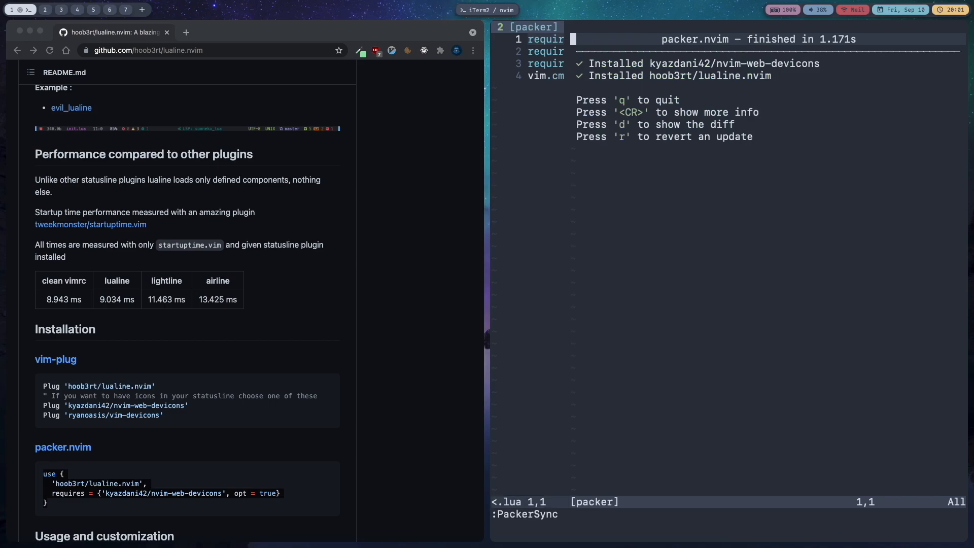
pyautogui.press('q')
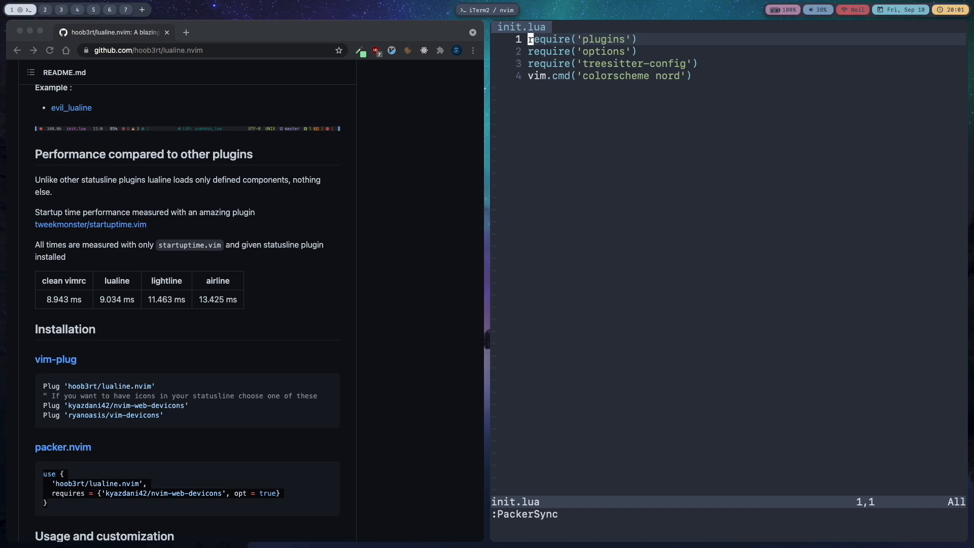
pyautogui.moveTo(532, 318)
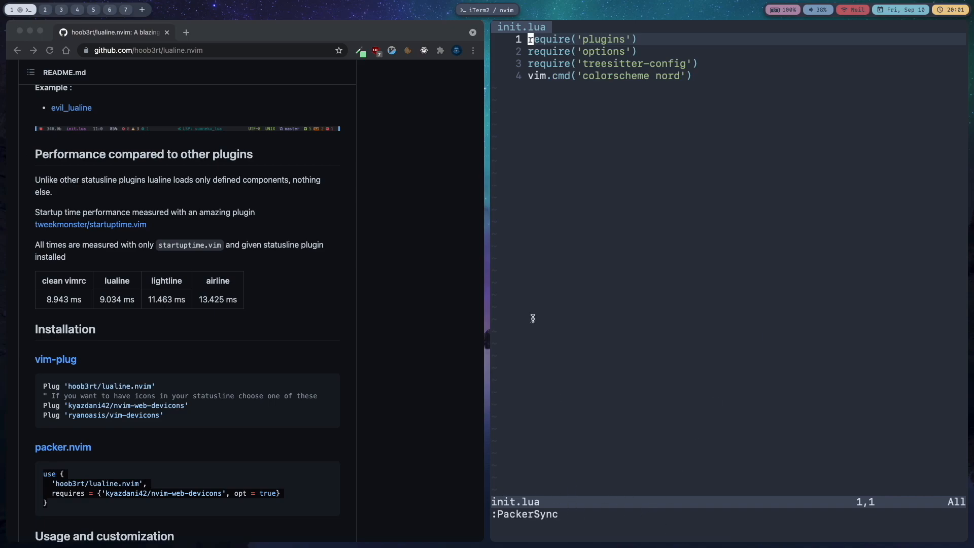
pyautogui.moveTo(360, 331)
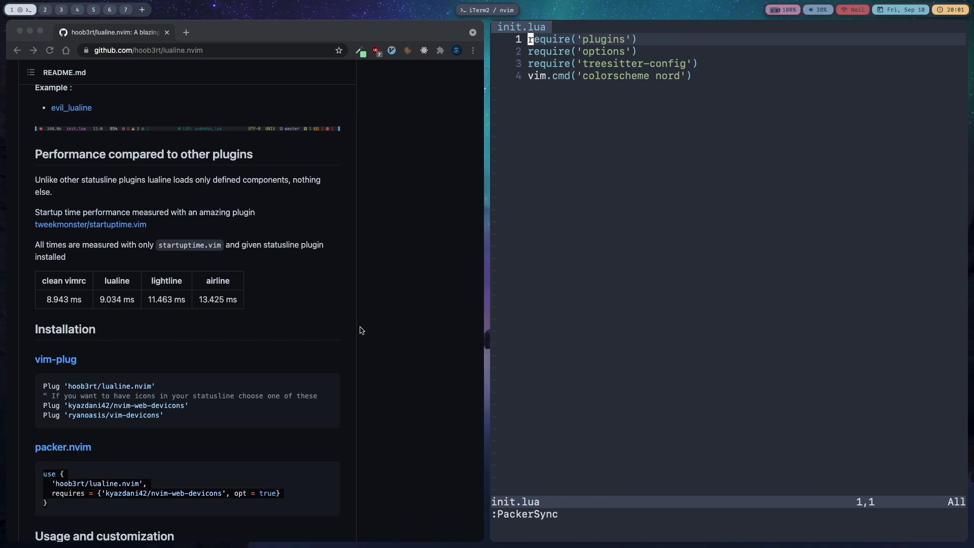
# Step: Create lua/lualine-config/init.lua containing require('lualine').setup() copied from the README
pyautogui.scroll(-3)
pyautogui.write('mkdir lua/lualine-config')
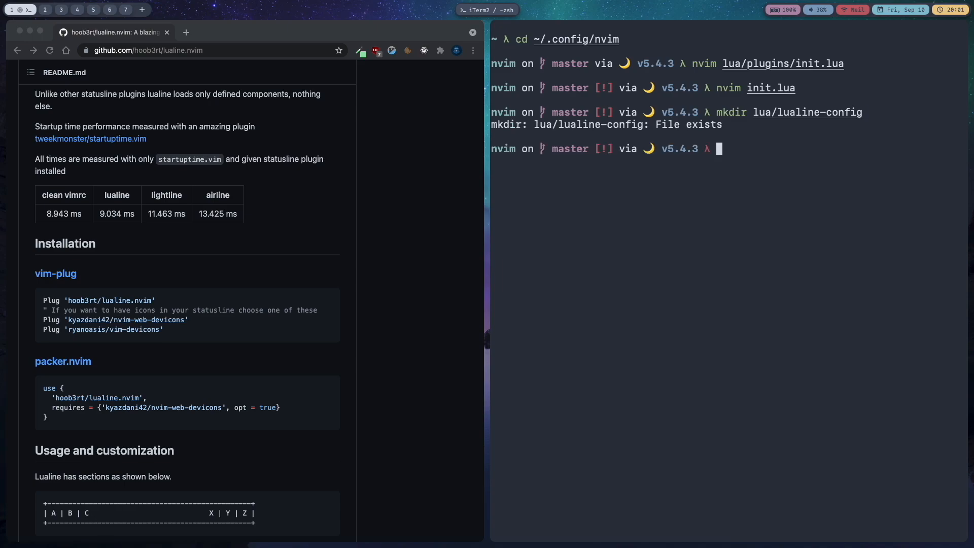
pyautogui.moveTo(699, 330)
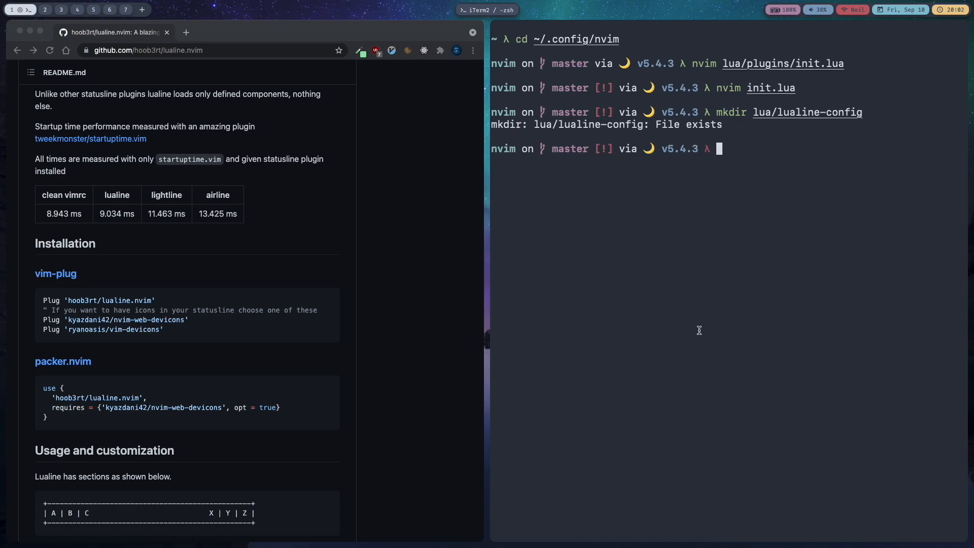
pyautogui.write('cd lual')
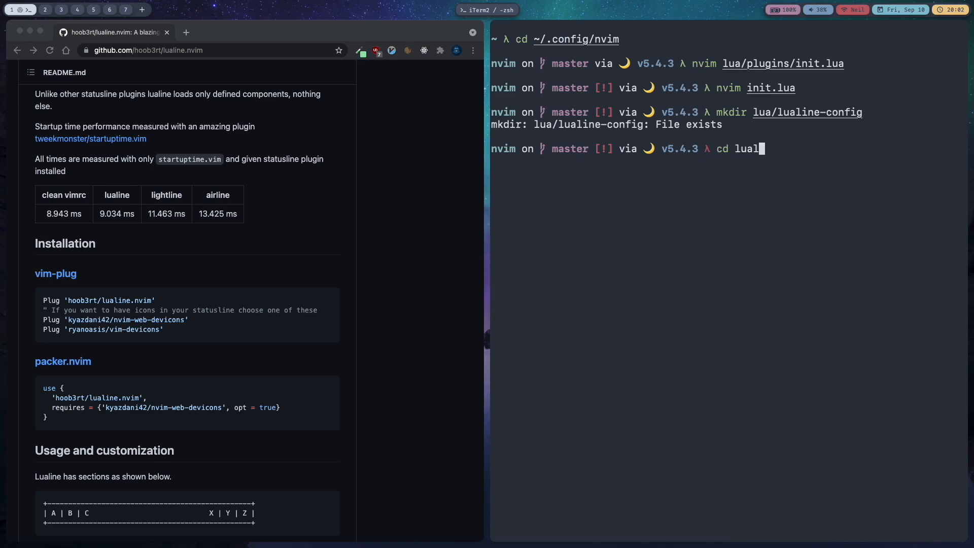
pyautogui.press('Enter')
pyautogui.write('nvim')
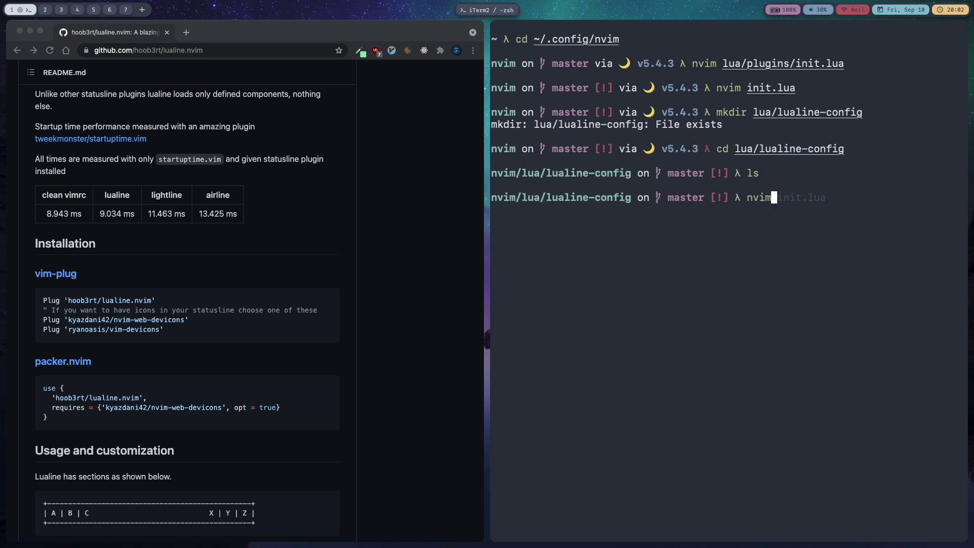
pyautogui.write('init.lua')
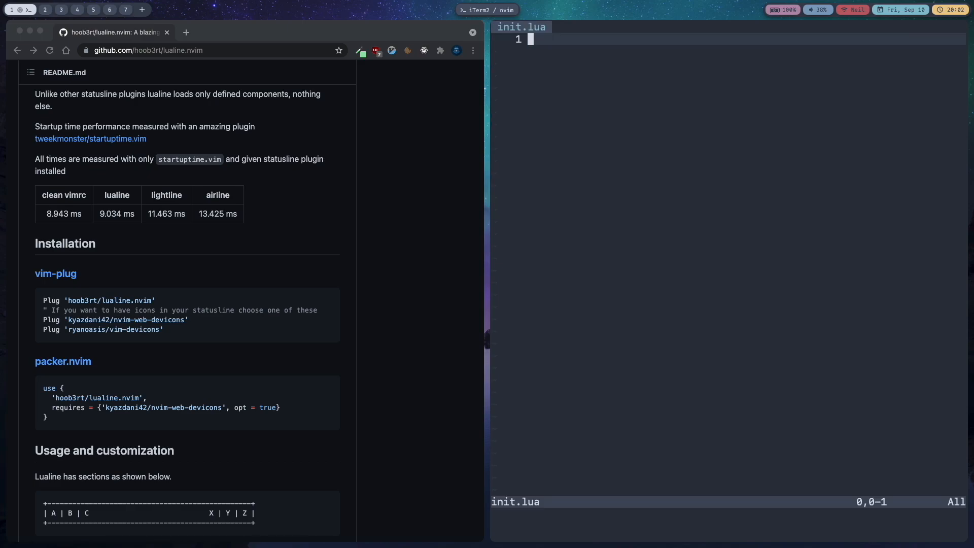
pyautogui.scroll(-3)
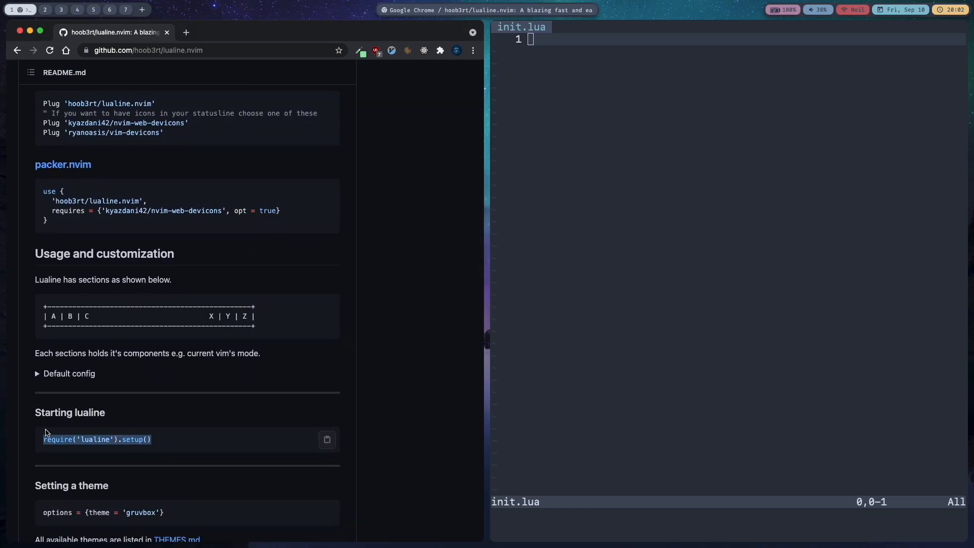
pyautogui.write("require('lualine').setup()")
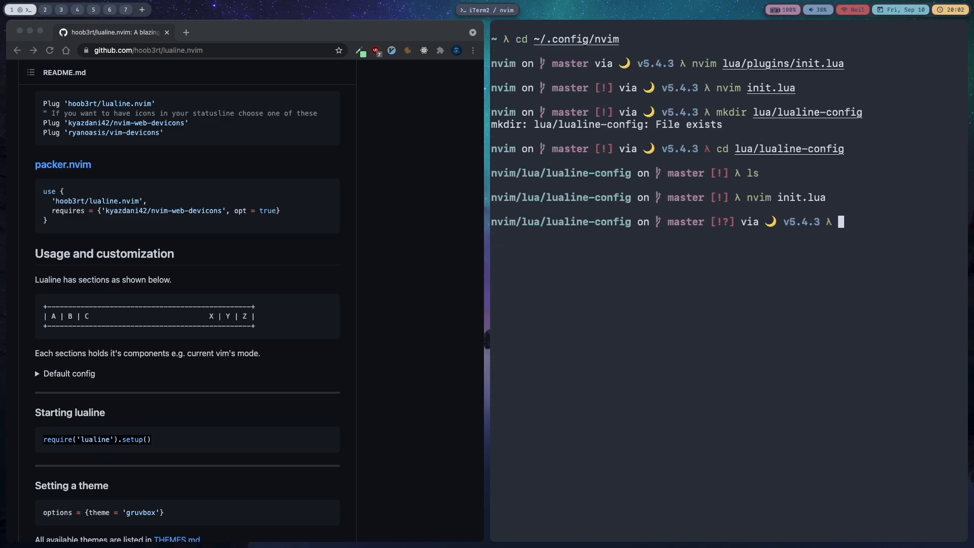
# Step: Add a lualine-config require to the top-level init.lua and reopen it to see the statusline
pyautogui.write('cd ../..')
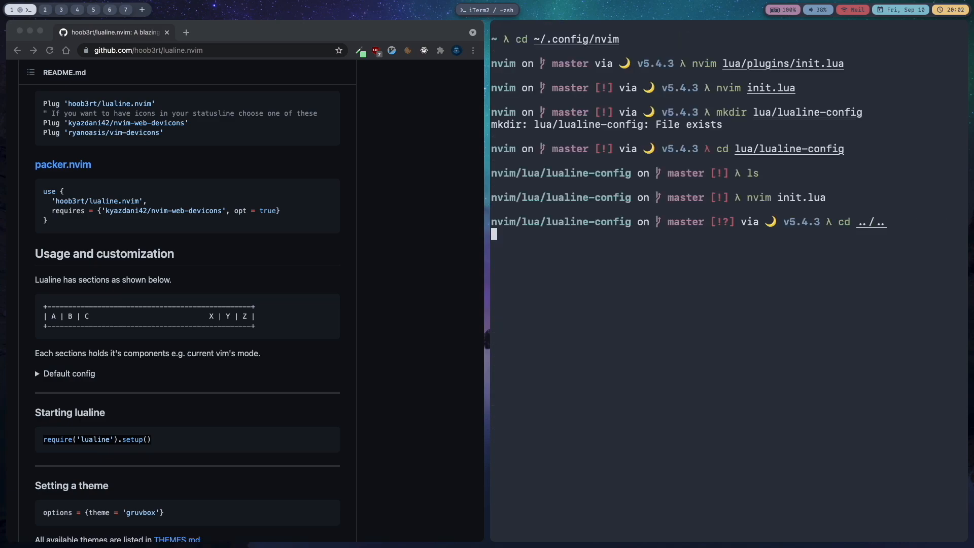
pyautogui.write('nvim init.lua')
pyautogui.write("require('")
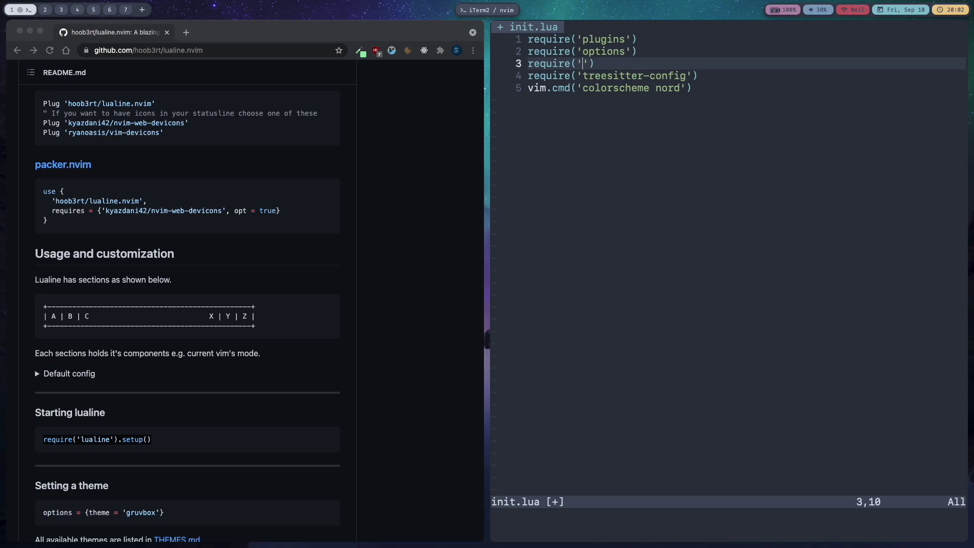
pyautogui.write('lual')
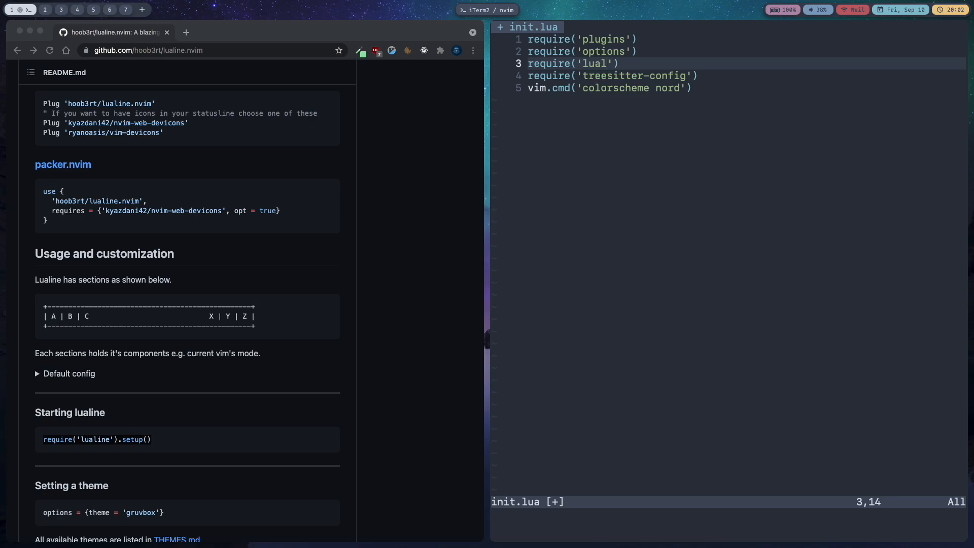
pyautogui.write('line')
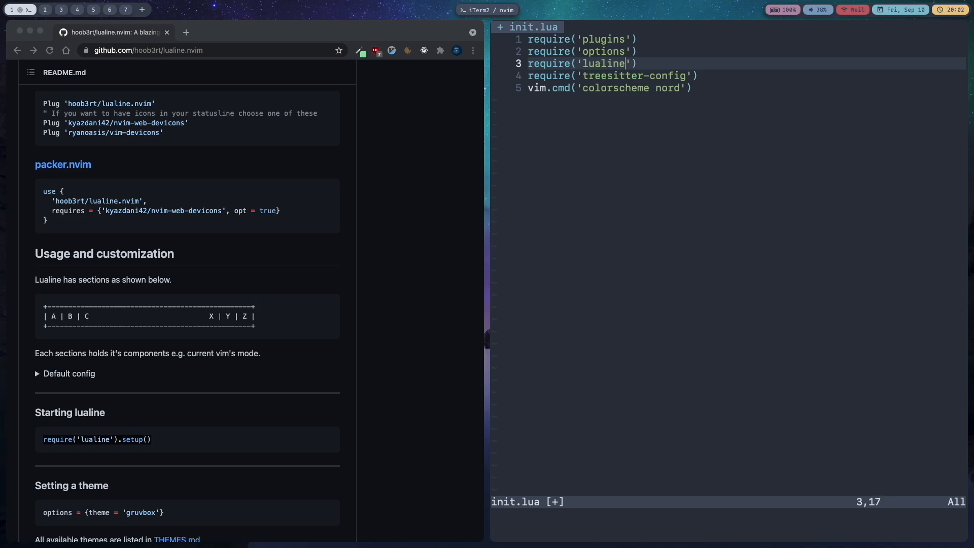
pyautogui.write('-')
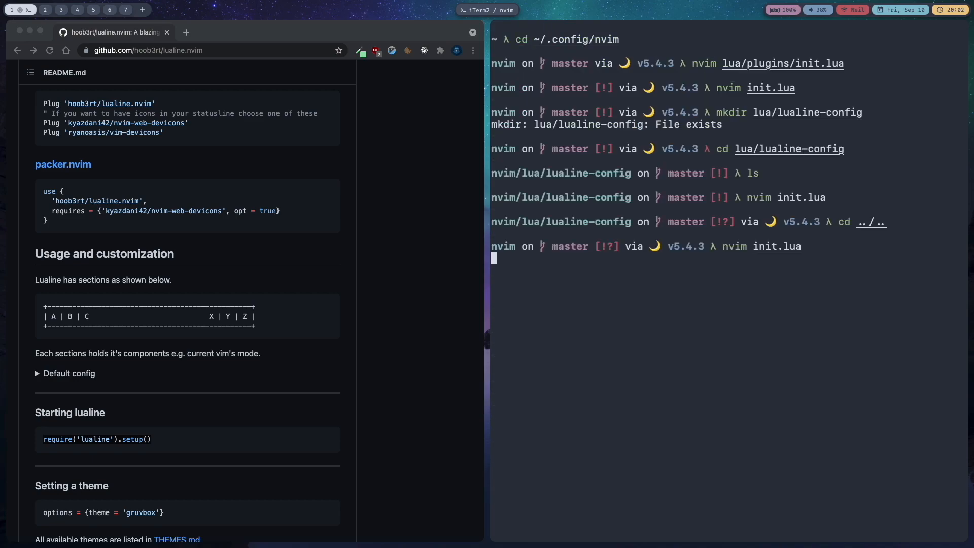
pyautogui.press('Enter')
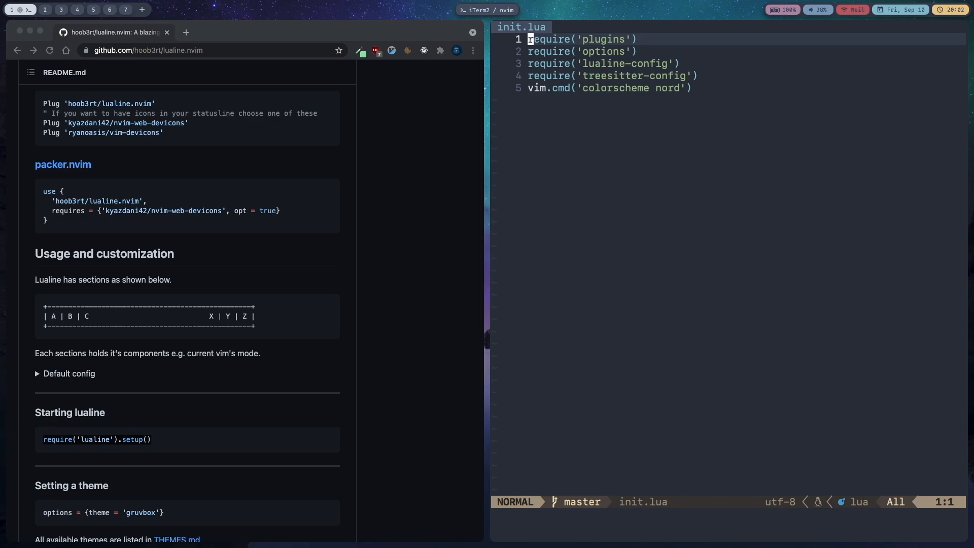
pyautogui.moveTo(545, 508)
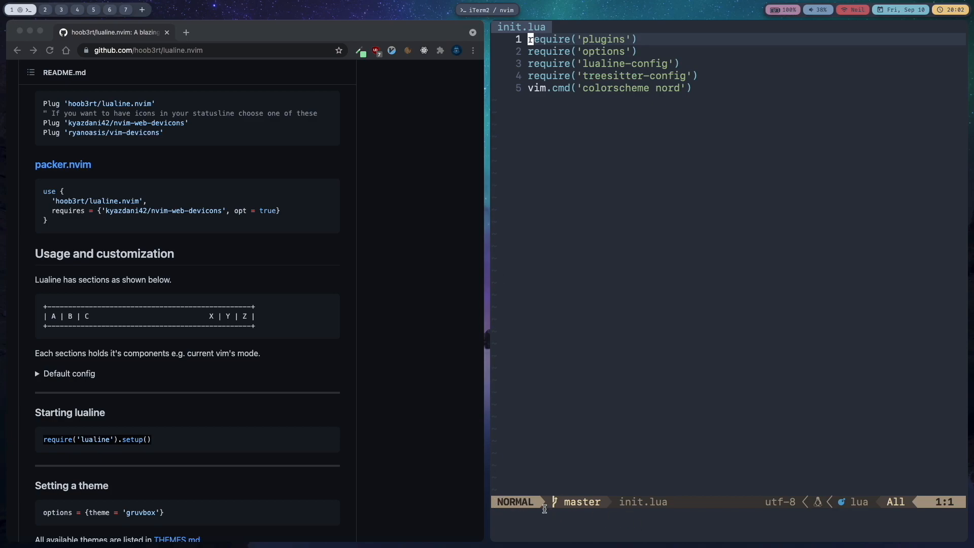
pyautogui.moveTo(566, 494)
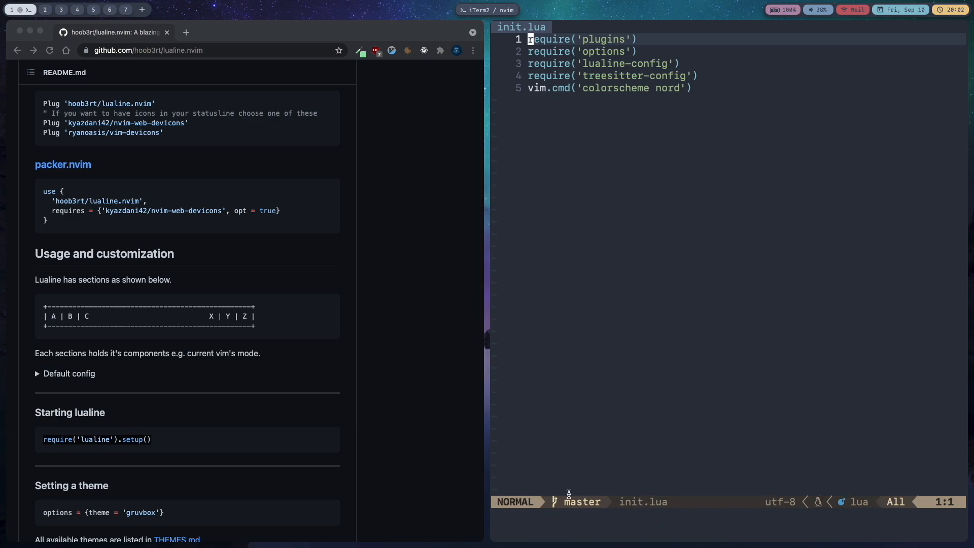
pyautogui.moveTo(670, 333)
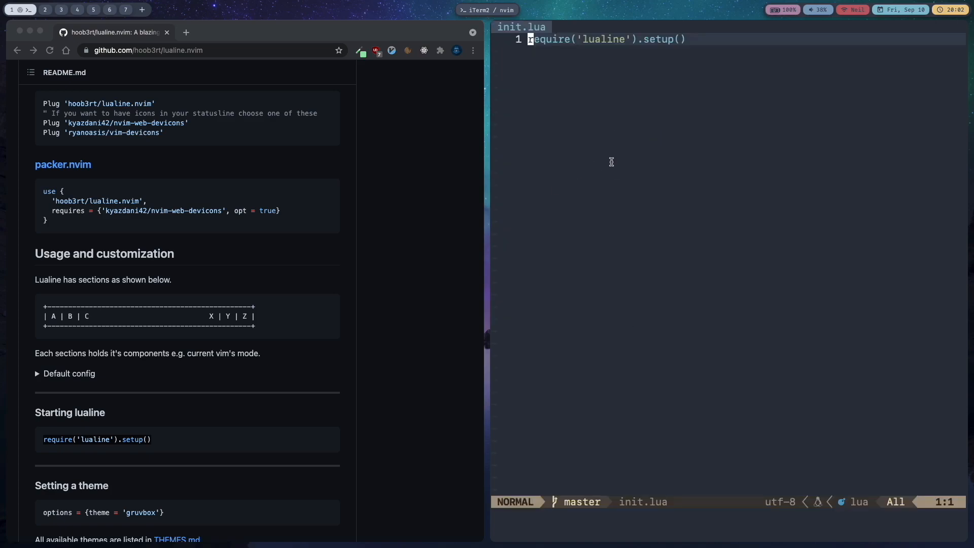
# Step: Change the lualine call to setup({ options = {theme = 'nord'} })
pyautogui.press('A')
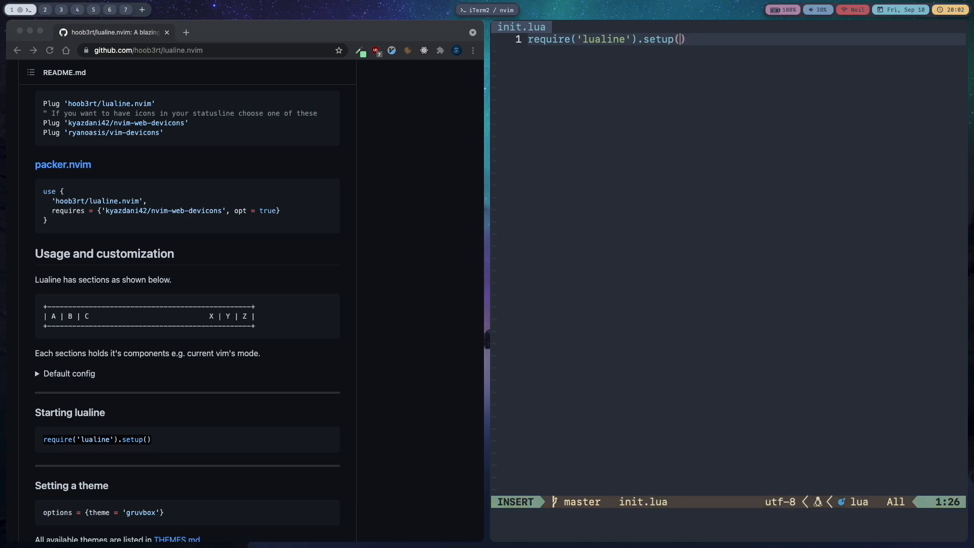
pyautogui.write('{')
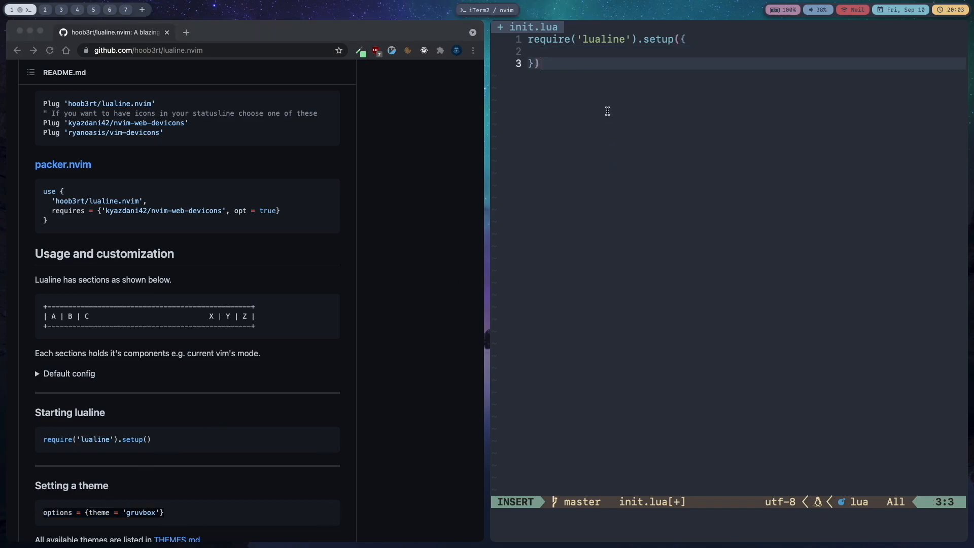
pyautogui.write("options = {theme = 'gruvbox'}")
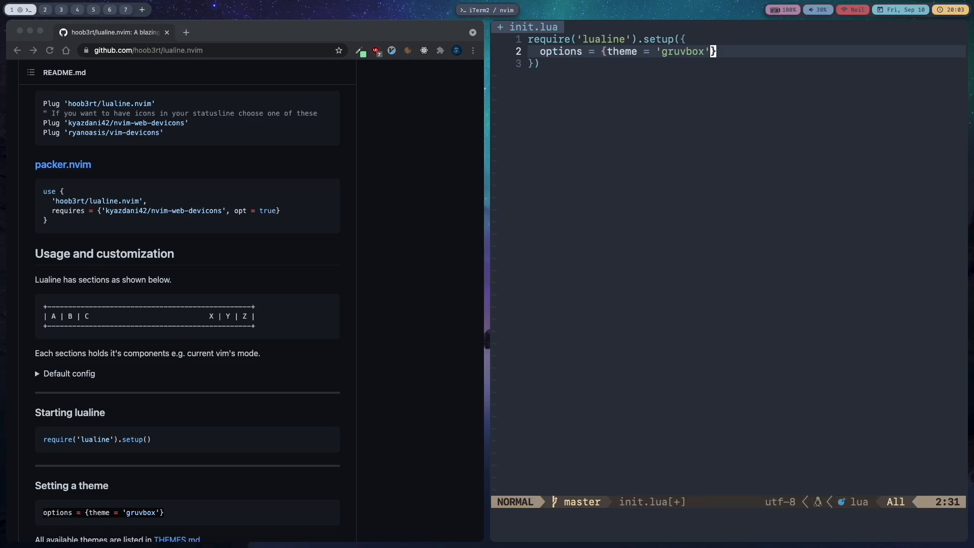
pyautogui.write('nord')
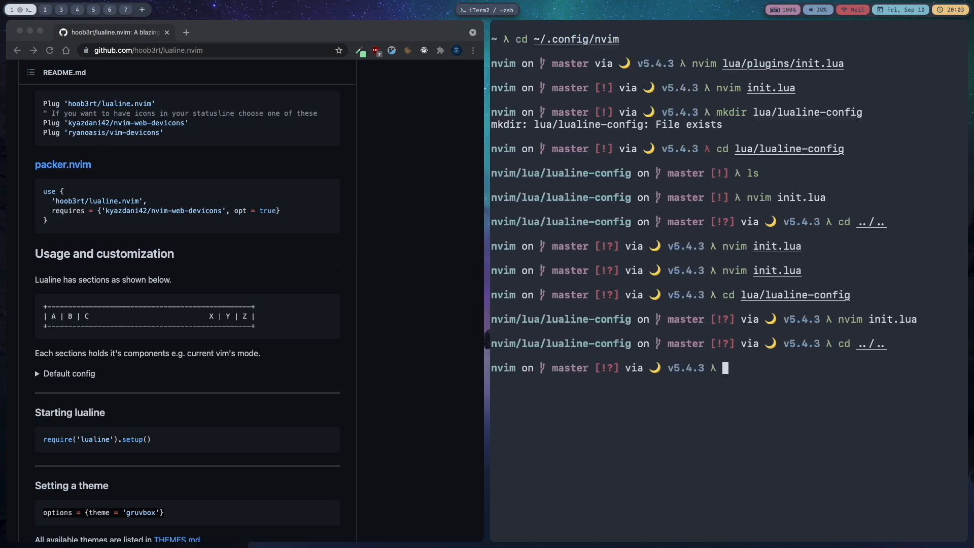
# Step: Run nvim init.lua to reopen the top-level config with the nord colorscheme
pyautogui.write('nvim init.lua')
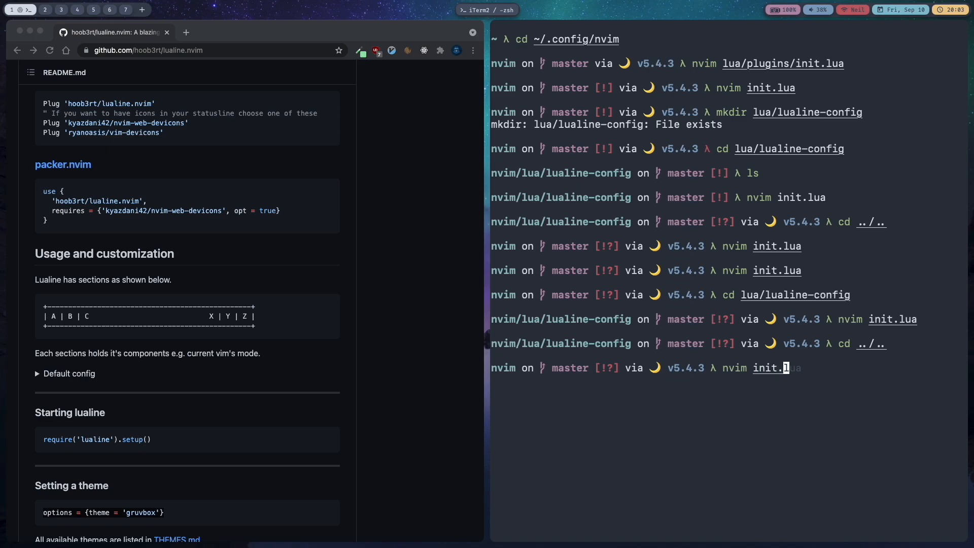
pyautogui.press('Enter')
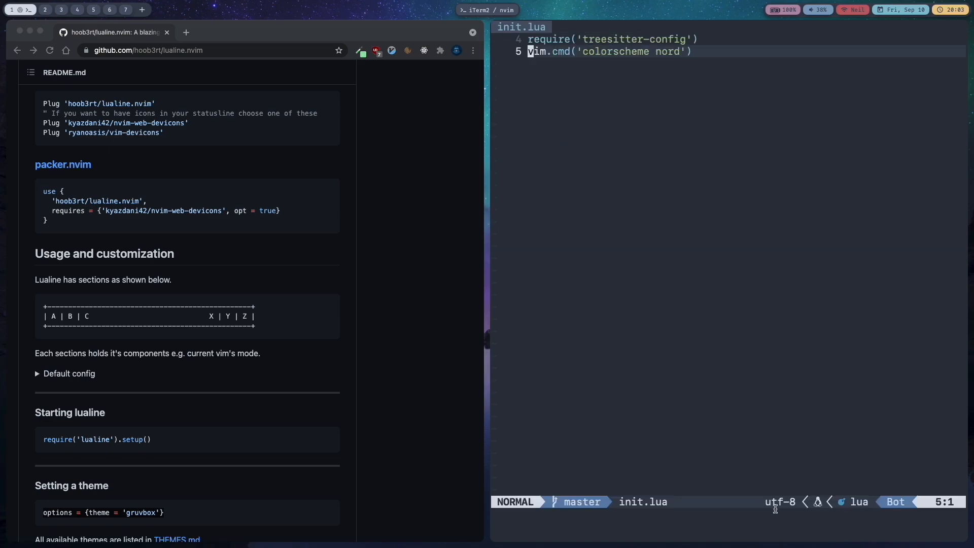
pyautogui.moveTo(502, 500)
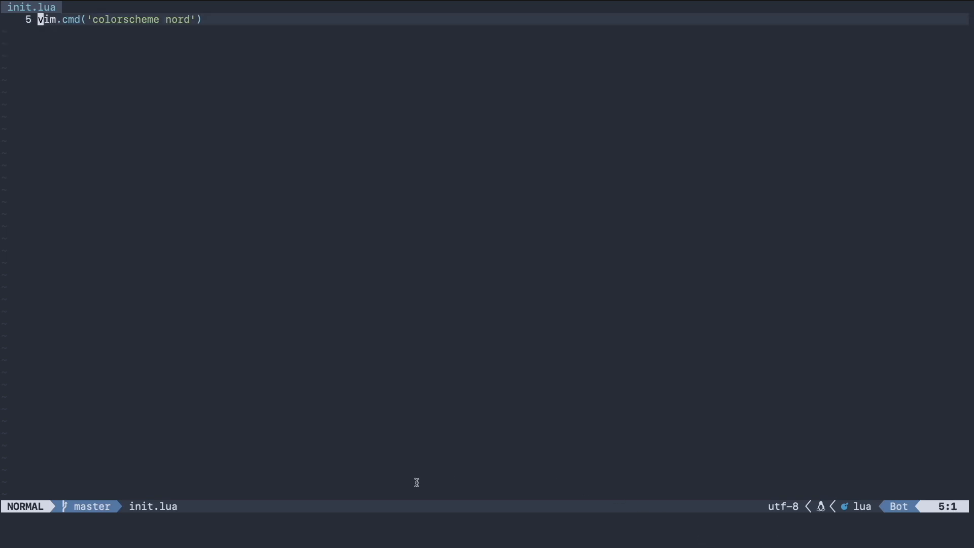
pyautogui.moveTo(275, 399)
pyautogui.write(':vs')
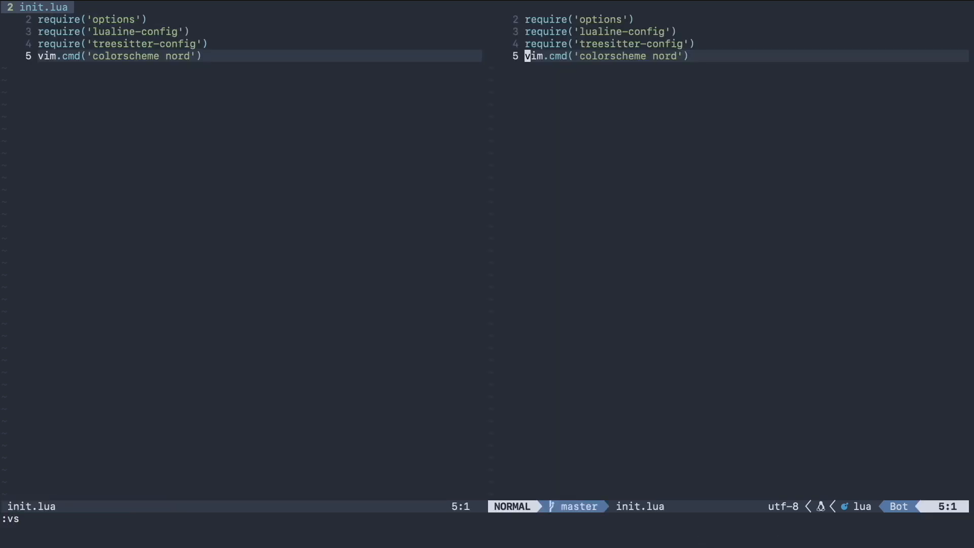
pyautogui.moveTo(177, 424)
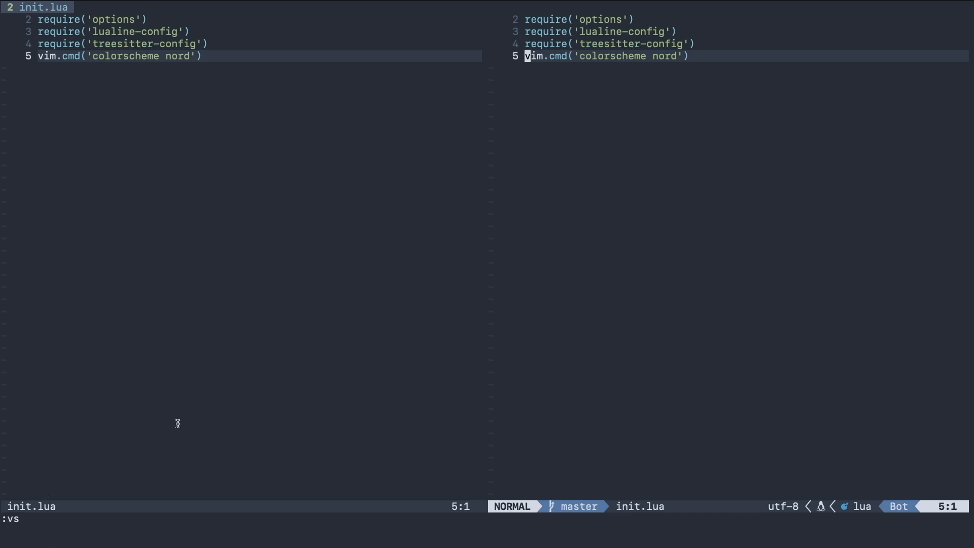
pyautogui.moveTo(599, 340)
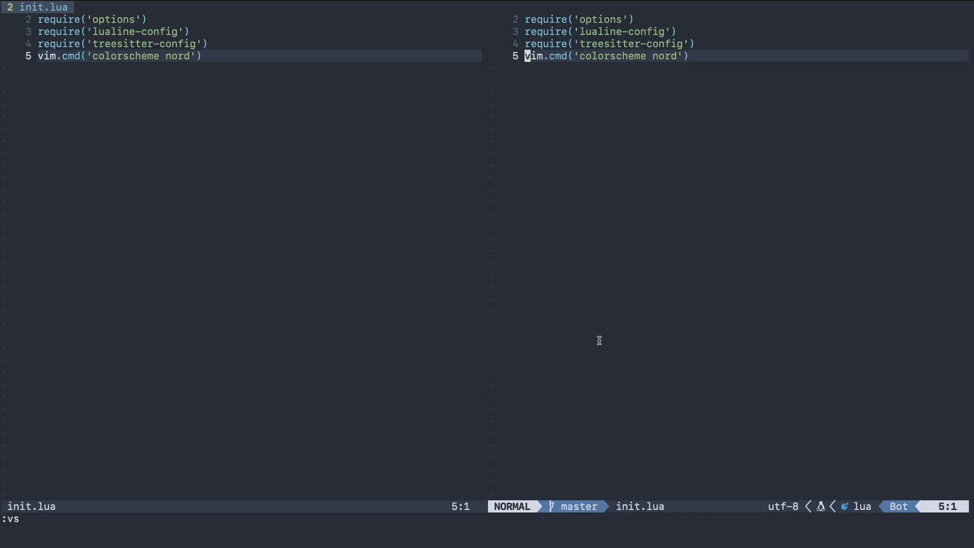
pyautogui.moveTo(477, 415)
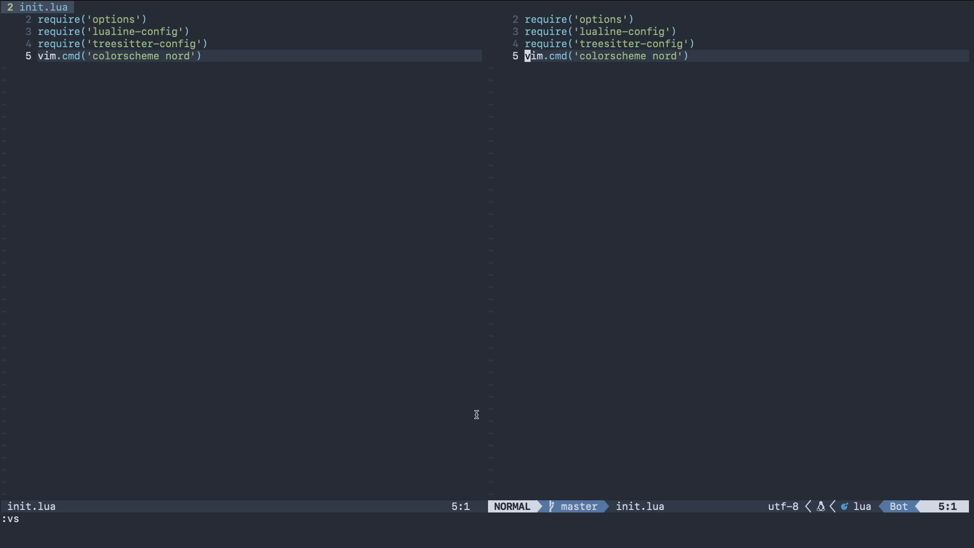
pyautogui.moveTo(659, 506)
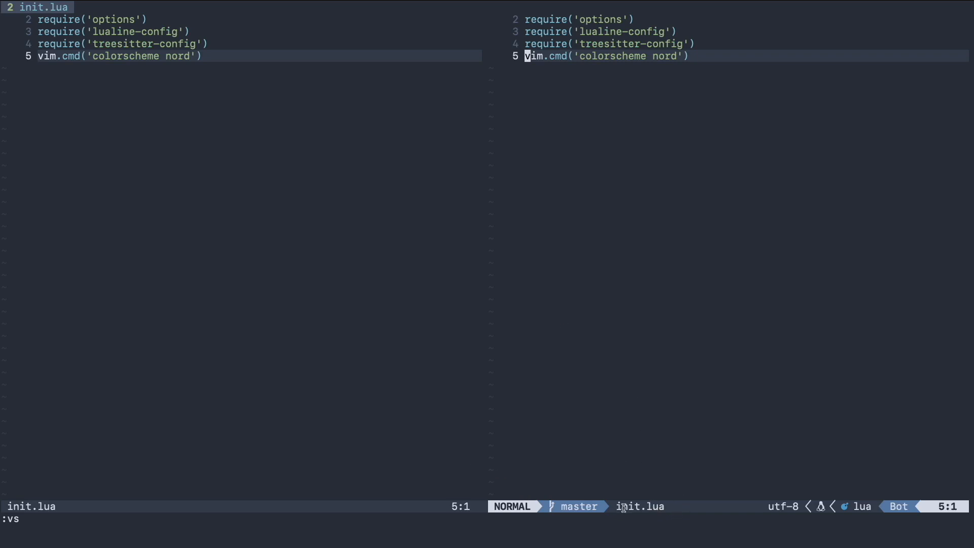
pyautogui.moveTo(526, 342)
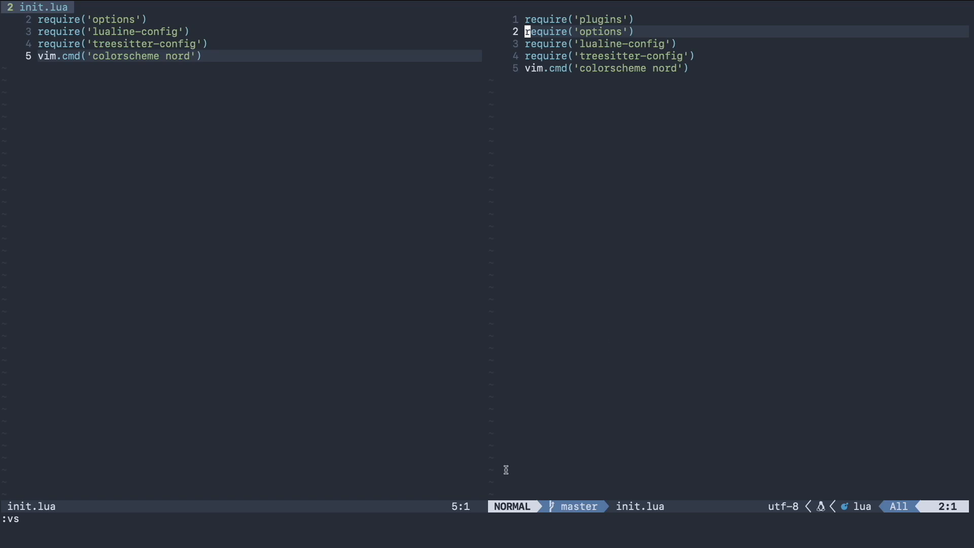
pyautogui.moveTo(659, 494)
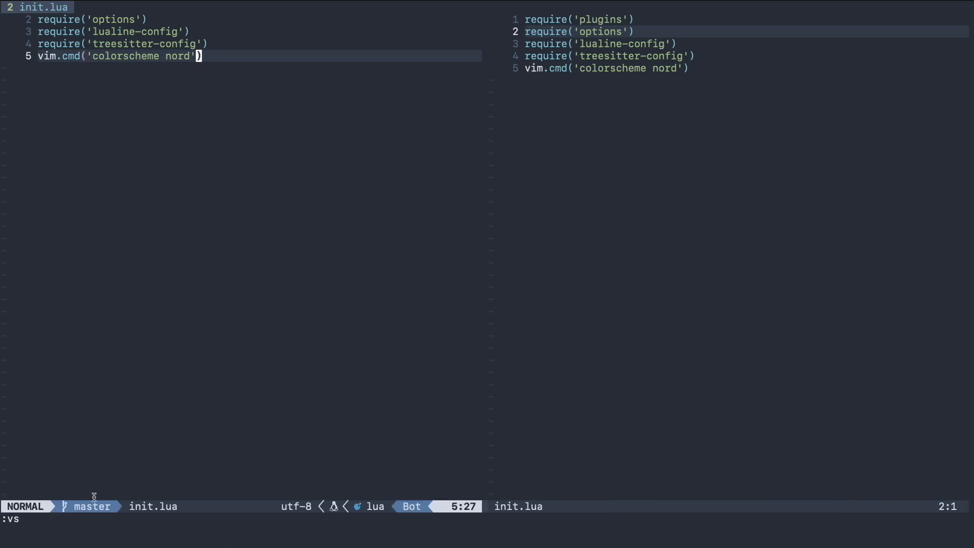
pyautogui.moveTo(246, 349)
pyautogui.write(':q')
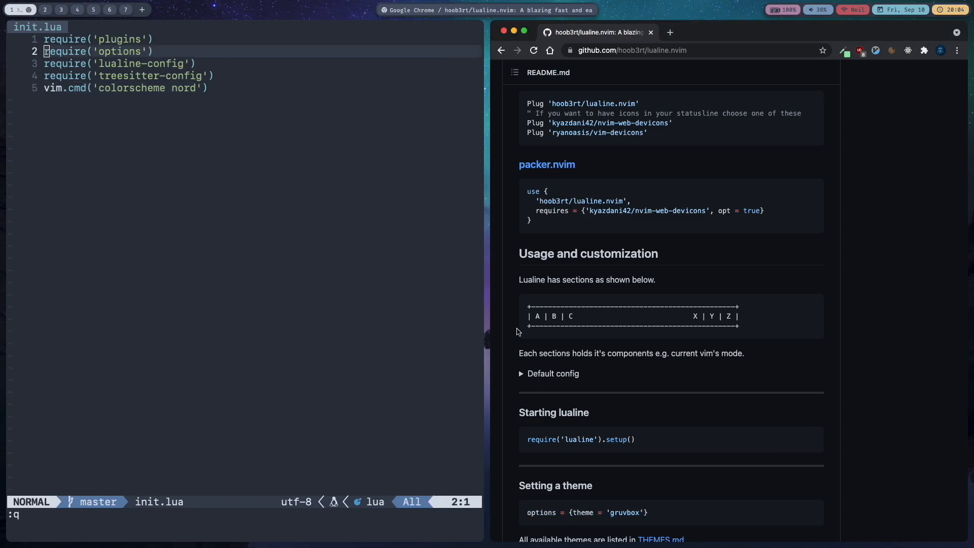
# Step: Scroll the lualine README past themes to Separators and the section-components example
pyautogui.scroll(-3)
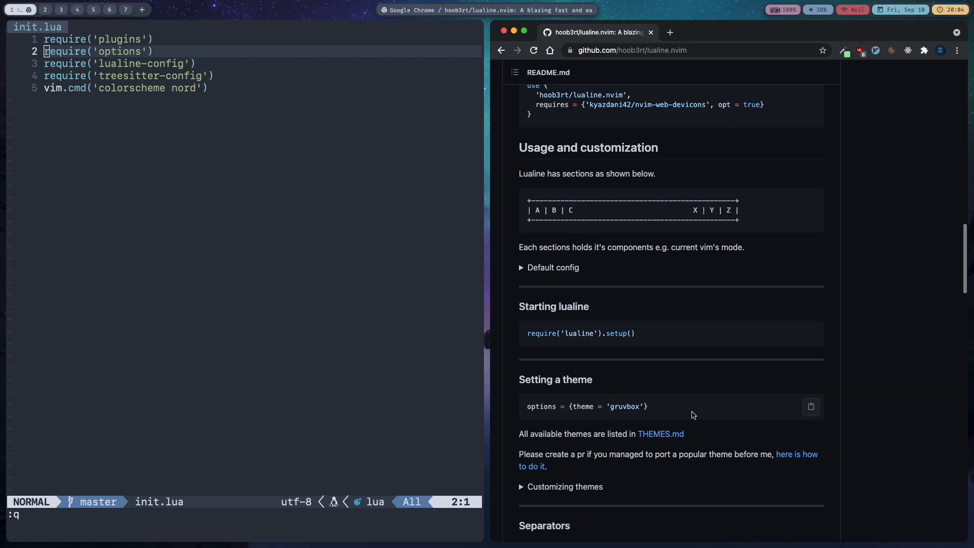
pyautogui.scroll(-3)
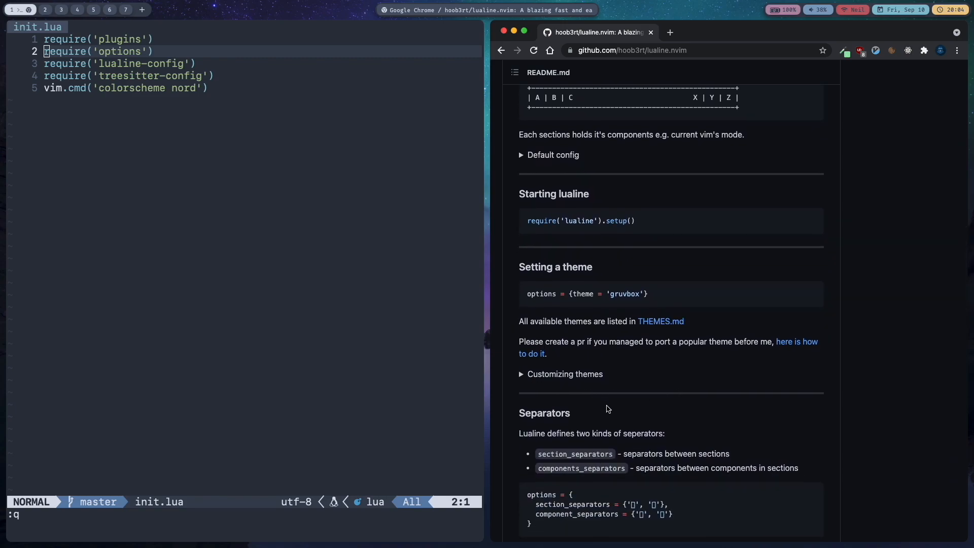
pyautogui.scroll(-3)
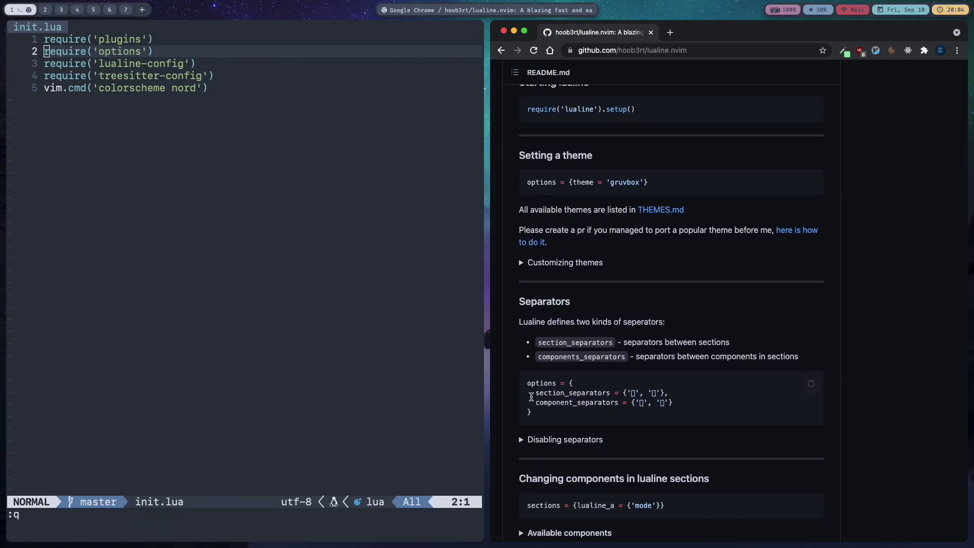
pyautogui.moveTo(378, 447)
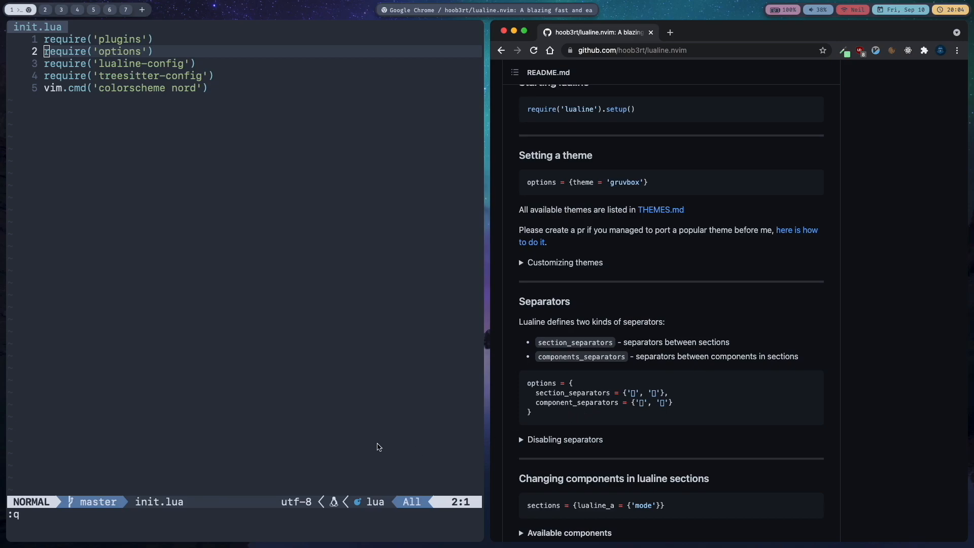
pyautogui.moveTo(367, 359)
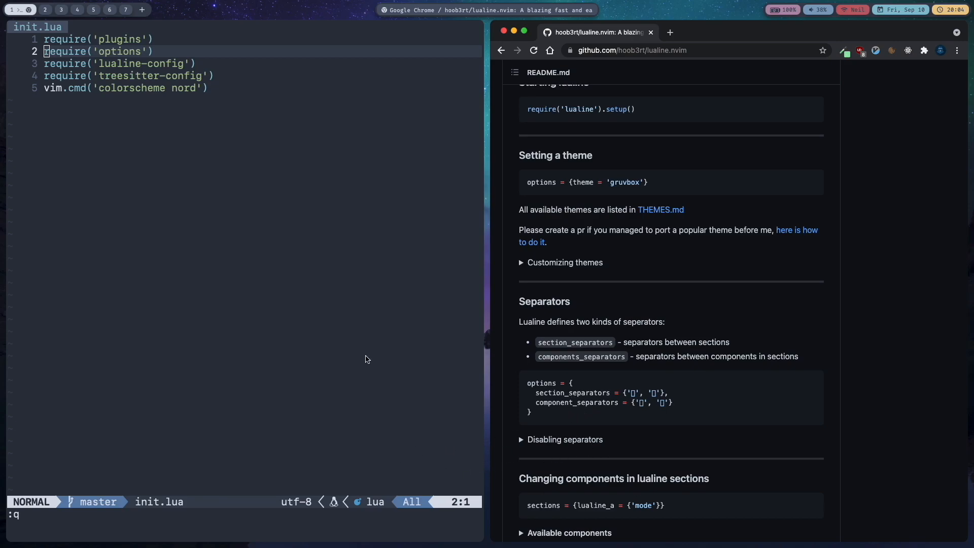
pyautogui.moveTo(623, 441)
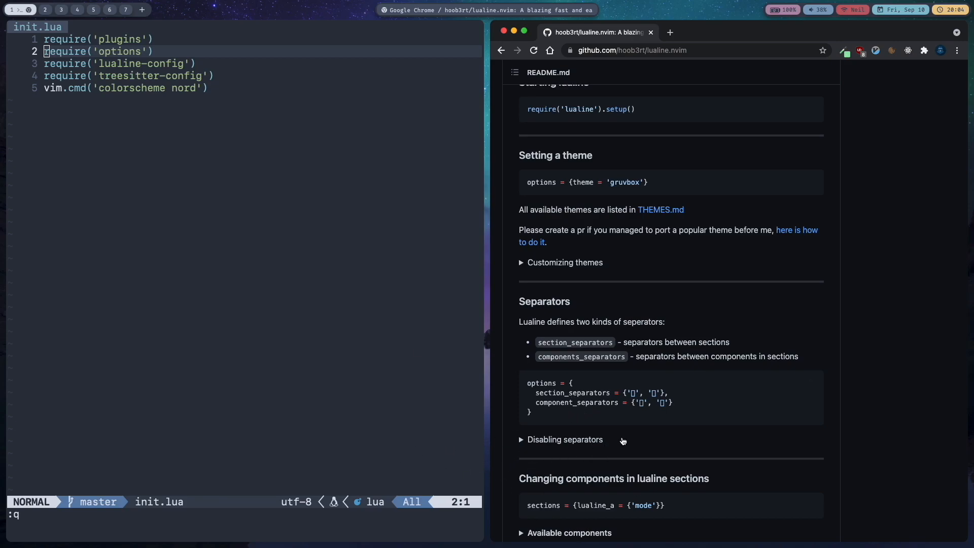
# Step: Search for bufferline.nvim and open the akinsho/bufferline.nvim GitHub repository
pyautogui.click(632, 50)
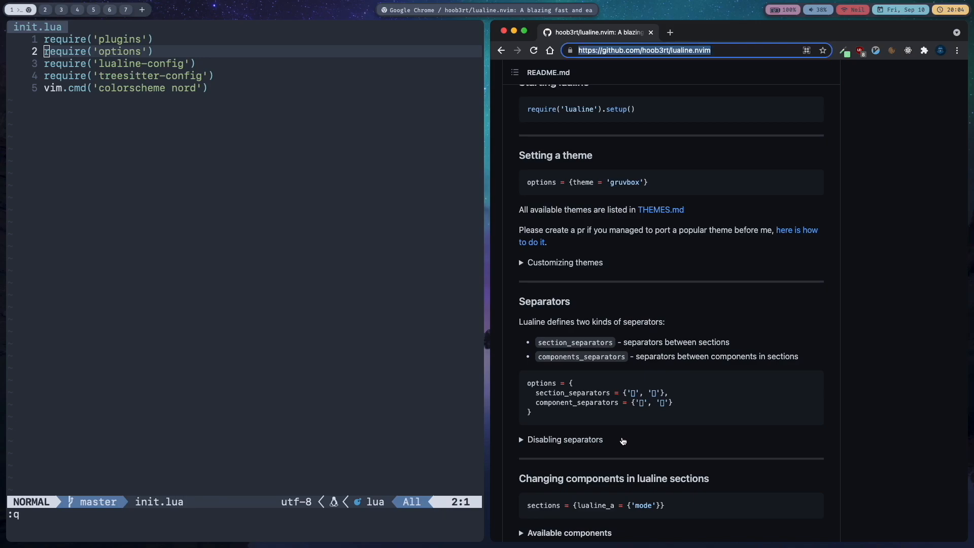
pyautogui.write('bufferl')
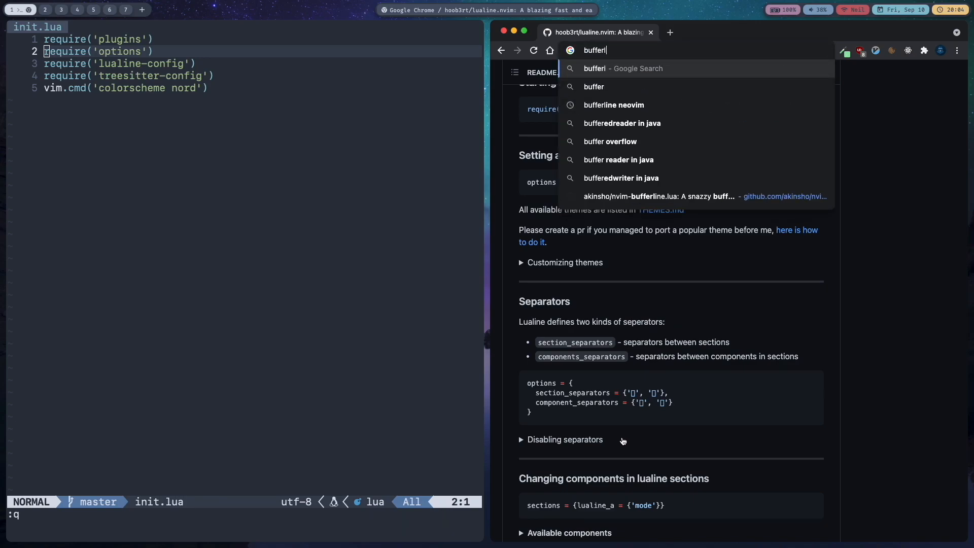
pyautogui.click(613, 105)
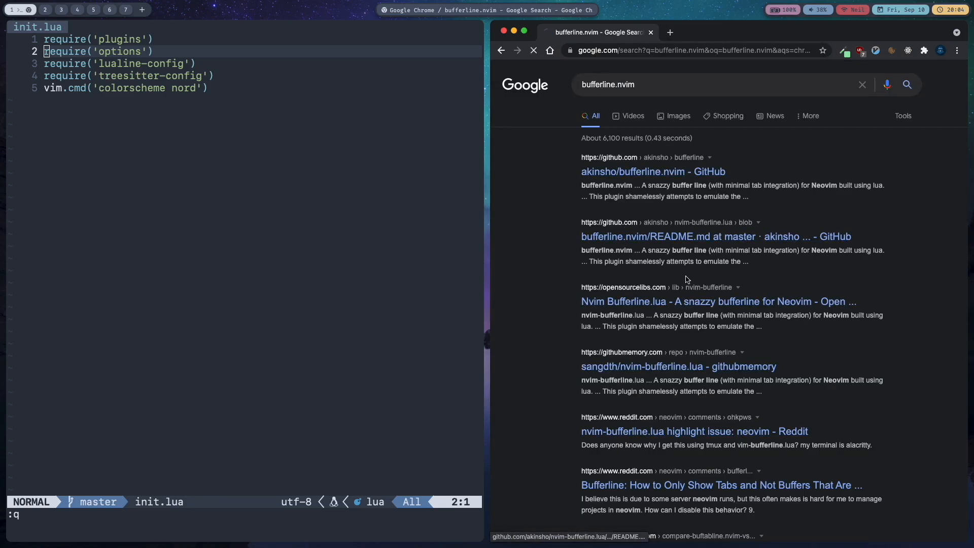
pyautogui.click(653, 171)
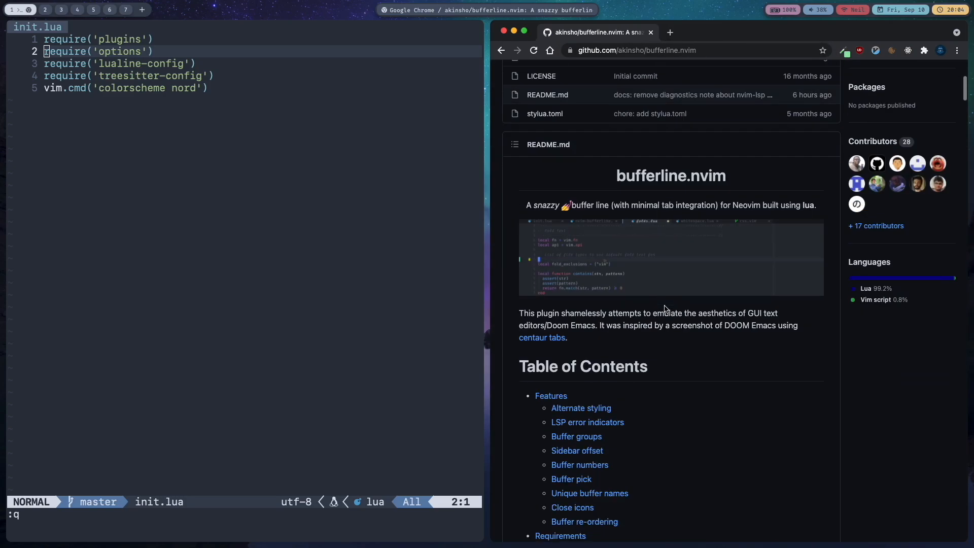
# Step: Scroll the README past Features to the requirements and Installation instructions
pyautogui.scroll(-3)
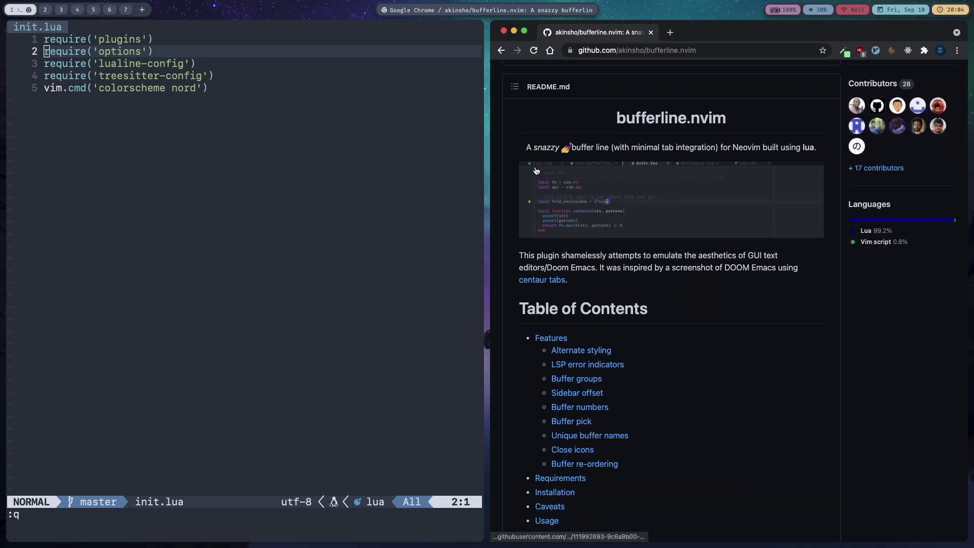
pyautogui.moveTo(673, 187)
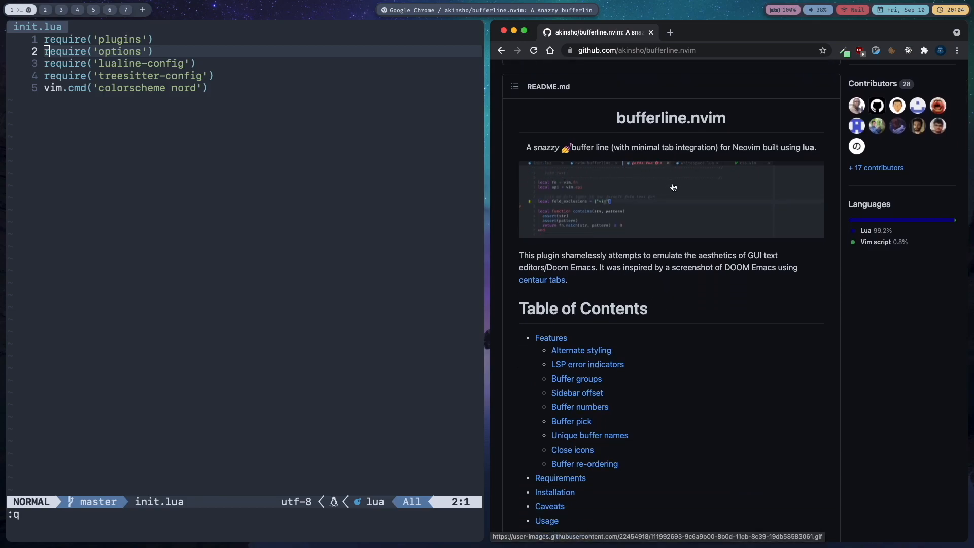
pyautogui.moveTo(668, 216)
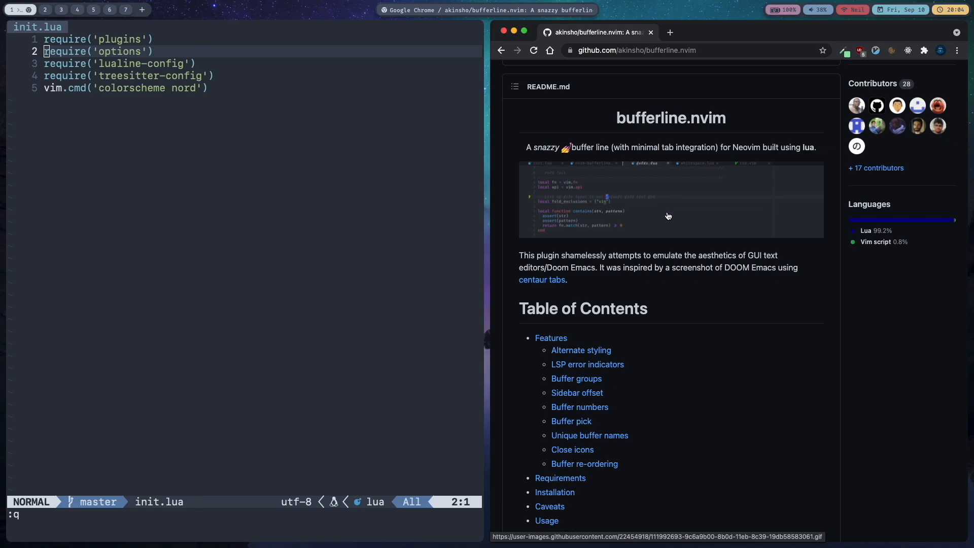
pyautogui.scroll(-3)
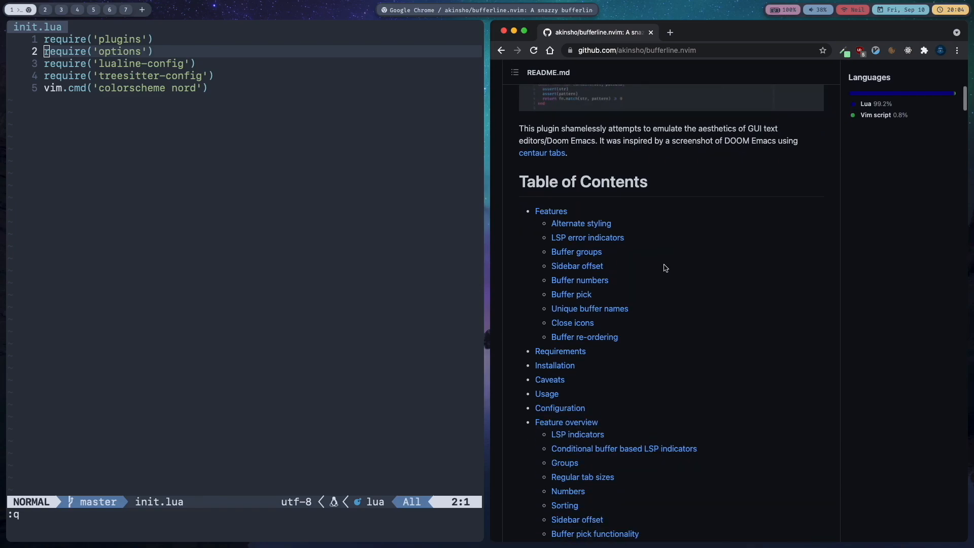
pyautogui.scroll(-3)
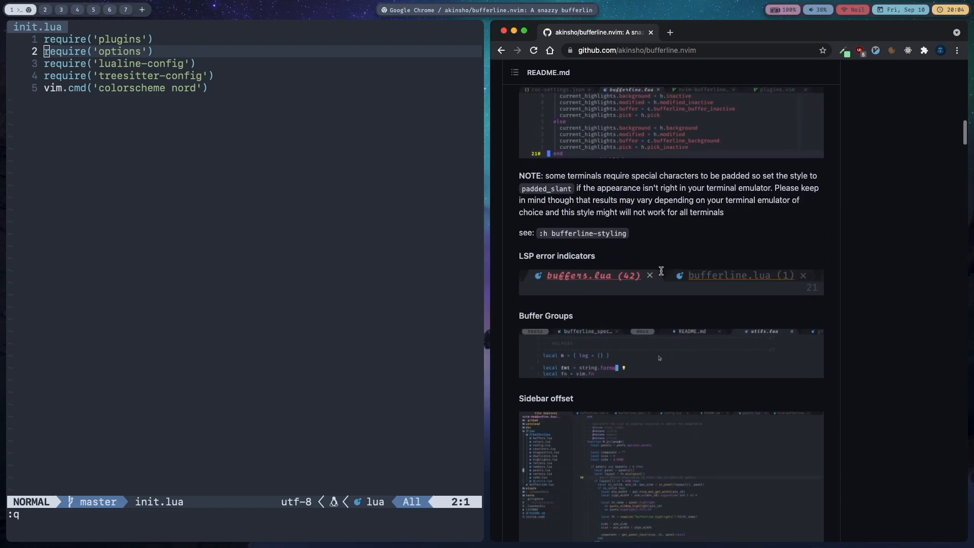
pyautogui.scroll(3)
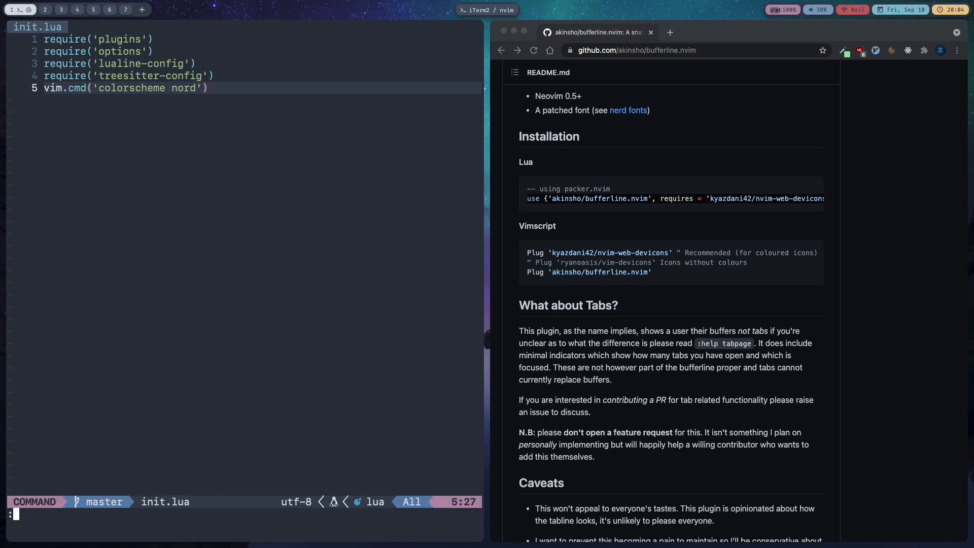
# Step: Add use {'akinsho/bufferline.nvim', requires = 'kyazdani42/nvim-web-devicons'} to lua/plugins/init.lua and save
pyautogui.write('e lua/p')
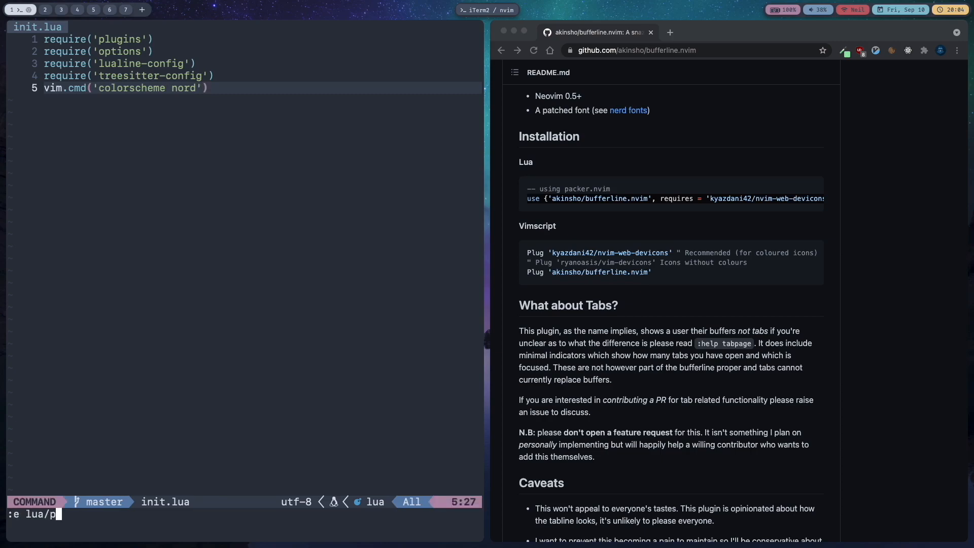
pyautogui.press('Enter')
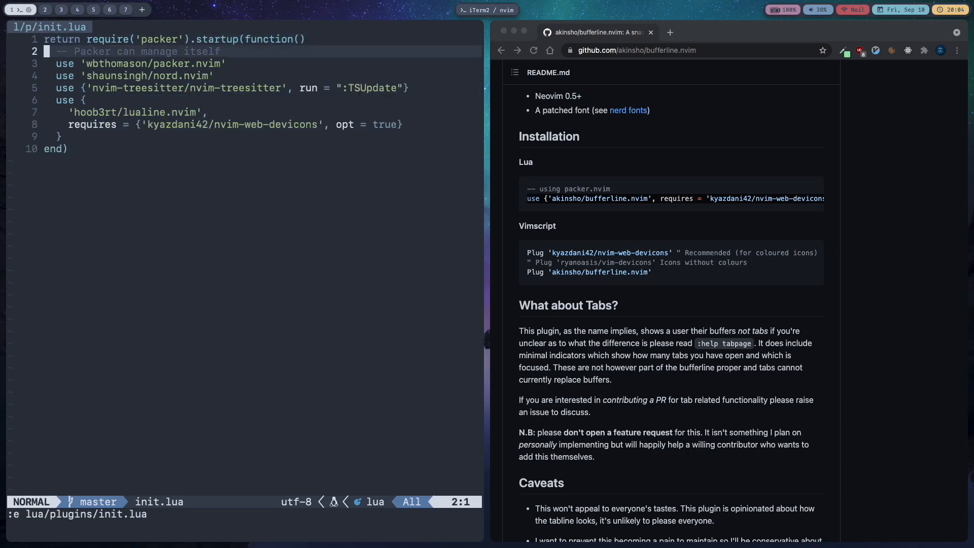
pyautogui.press('o')
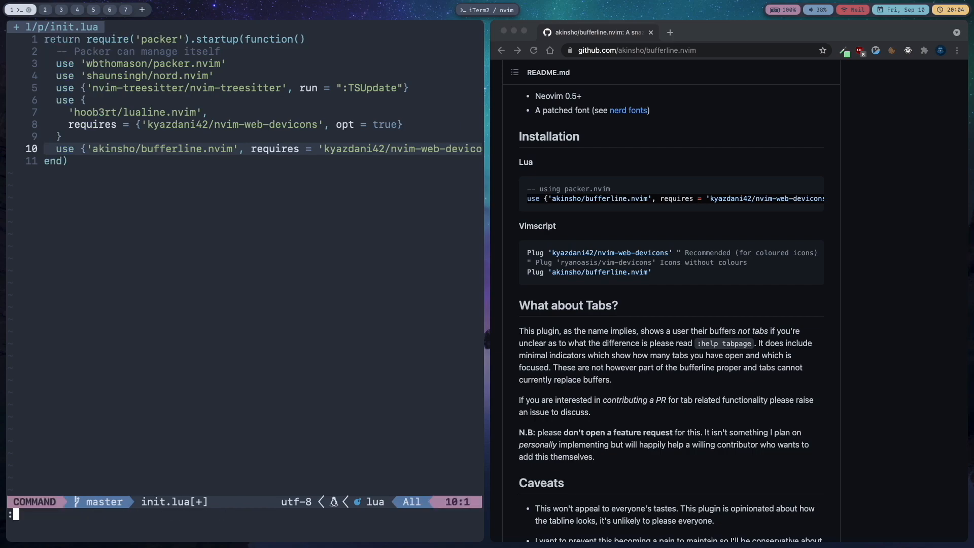
pyautogui.write('wq')
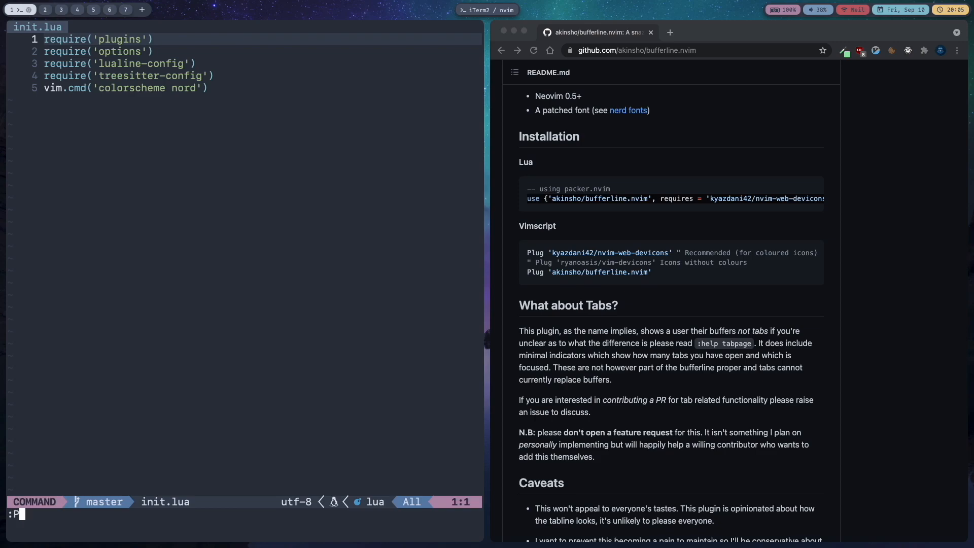
# Step: Run :PackerSync to install bufferline.nvim, then scroll its README to Usage
pyautogui.write('ackerS')
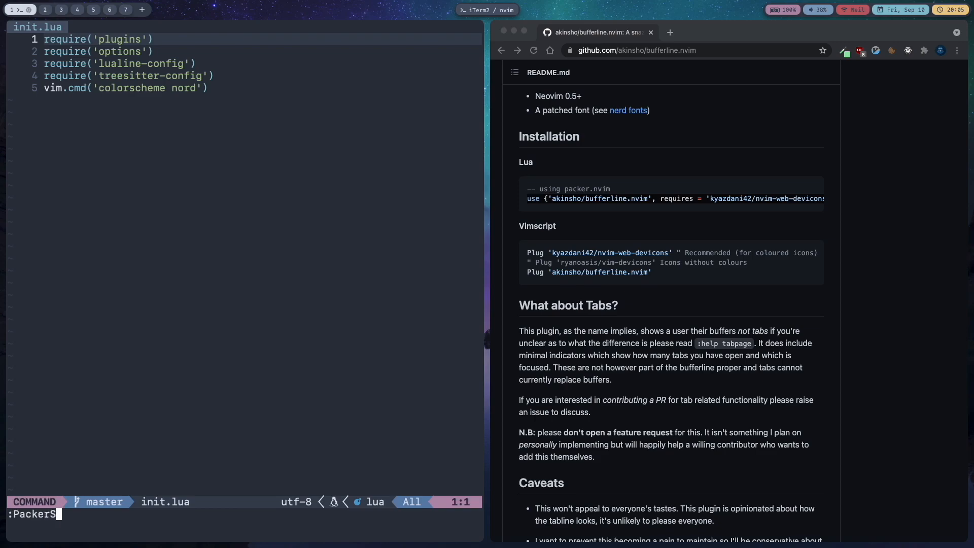
pyautogui.press('Enter')
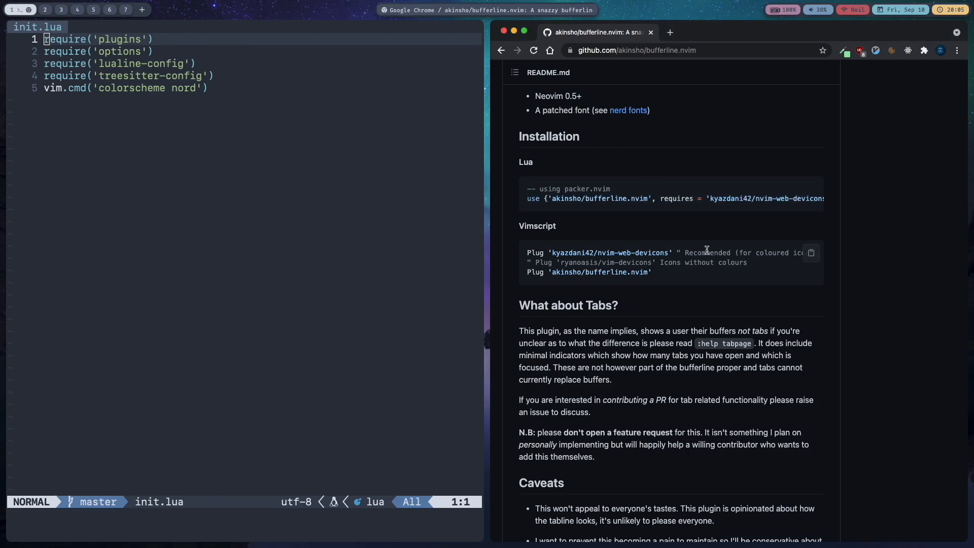
pyautogui.scroll(-3)
pyautogui.write('mkdir lua/')
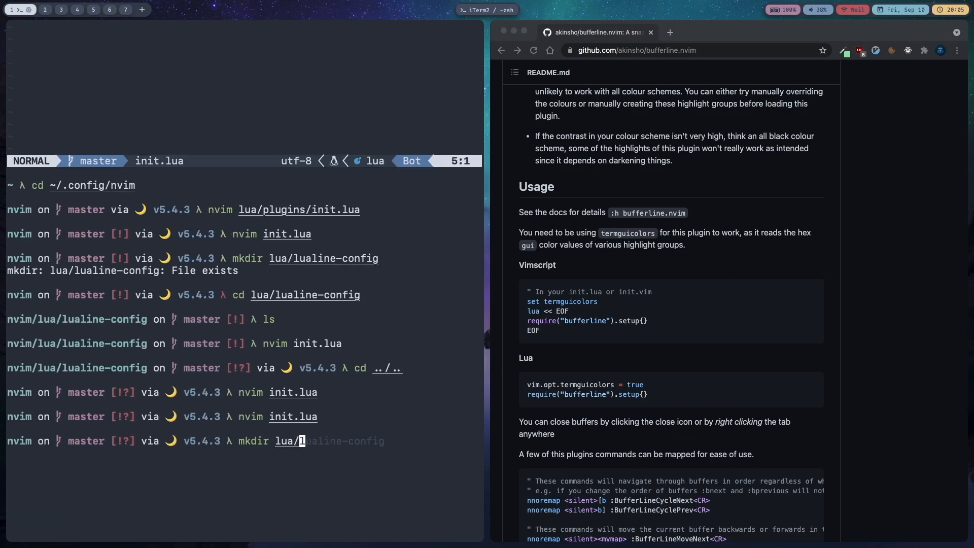
# Step: Make lua/bufferline-config with a new init.lua, then reopen the top-level init.lua
pyautogui.write('bufferline-config')
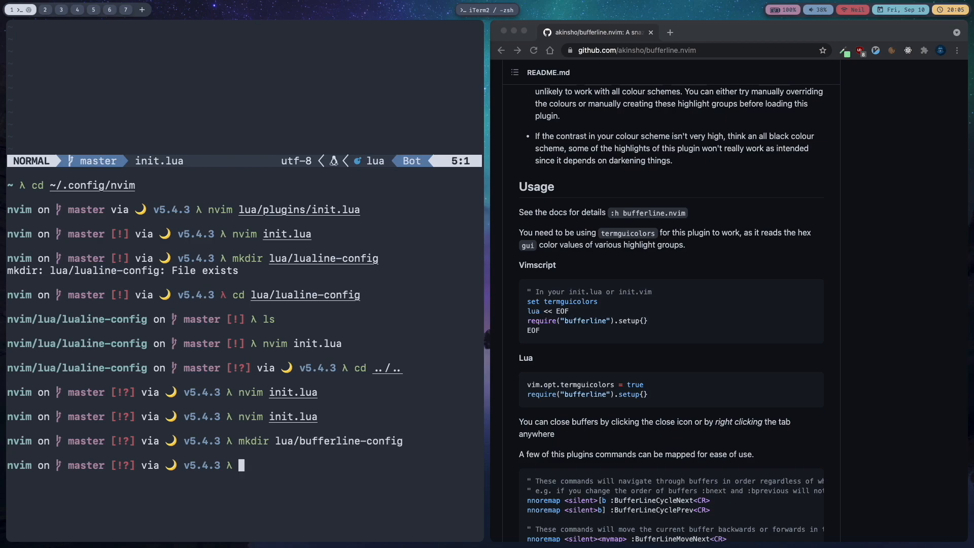
pyautogui.write('cd lua/bufferline-config/')
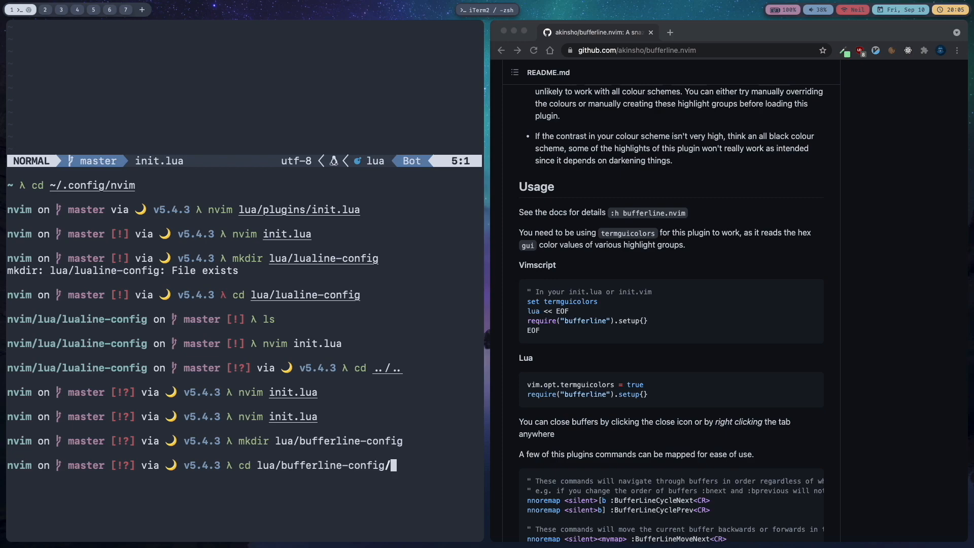
pyautogui.write('nvim init.lua')
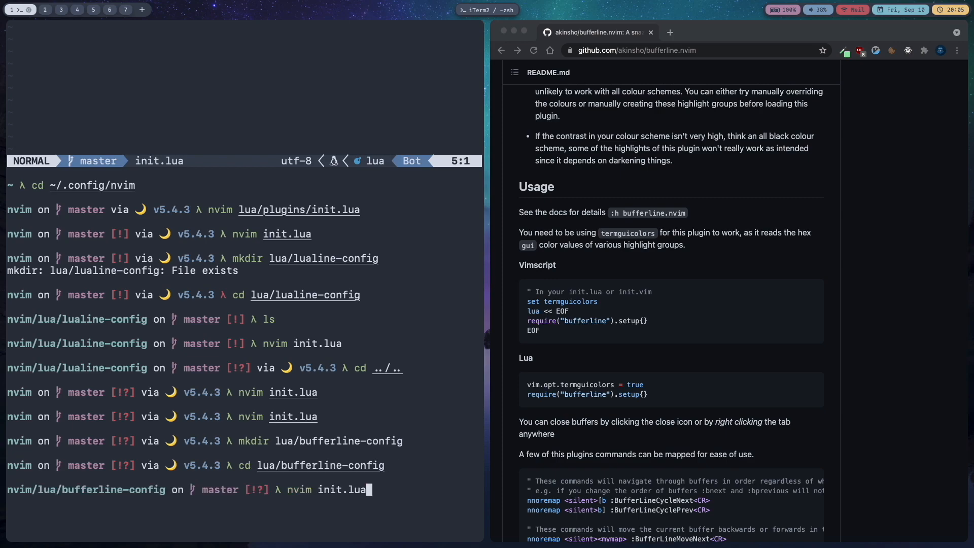
pyautogui.press('Enter')
pyautogui.write('nvim')
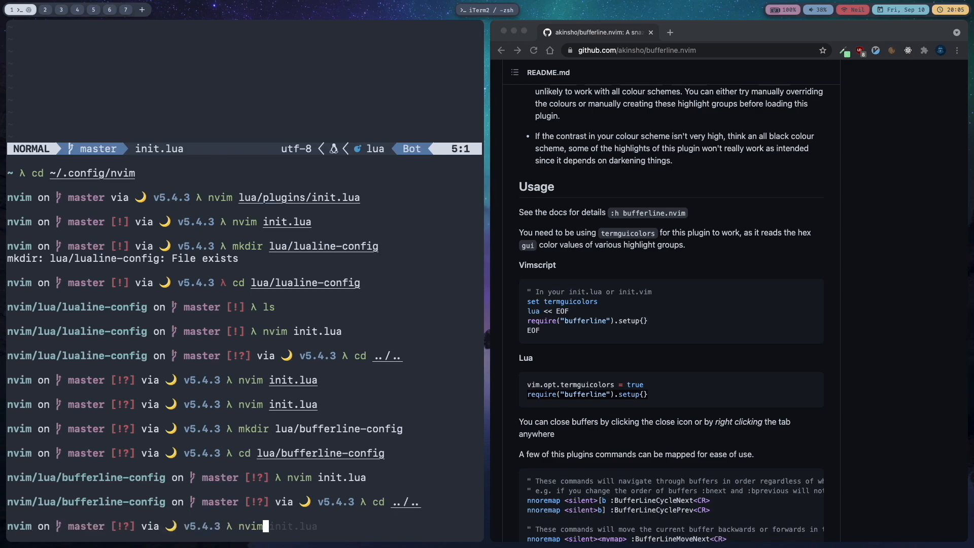
pyautogui.press('Enter')
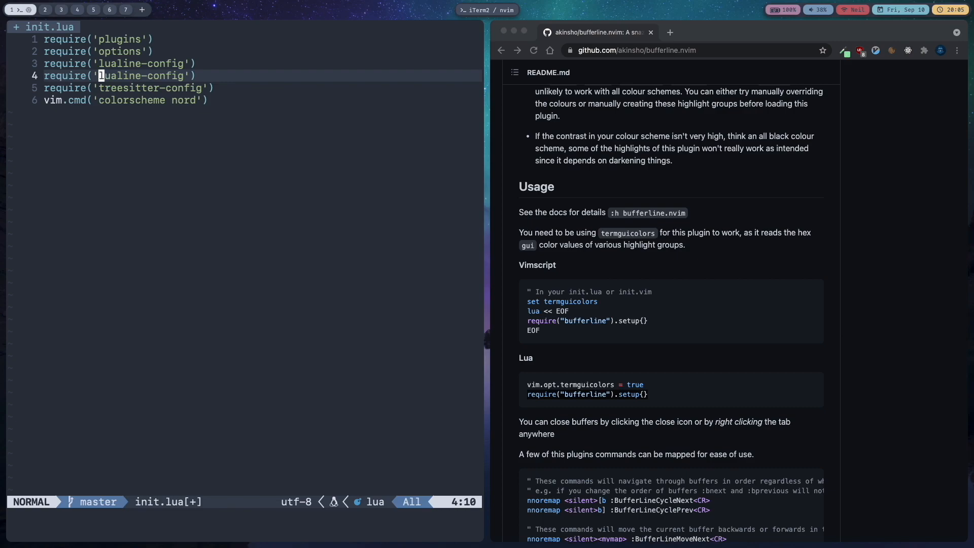
# Step: Add require('bufferline-config') to init.lua and open lua/bufferline-config/init.lua
pyautogui.write('buffer')
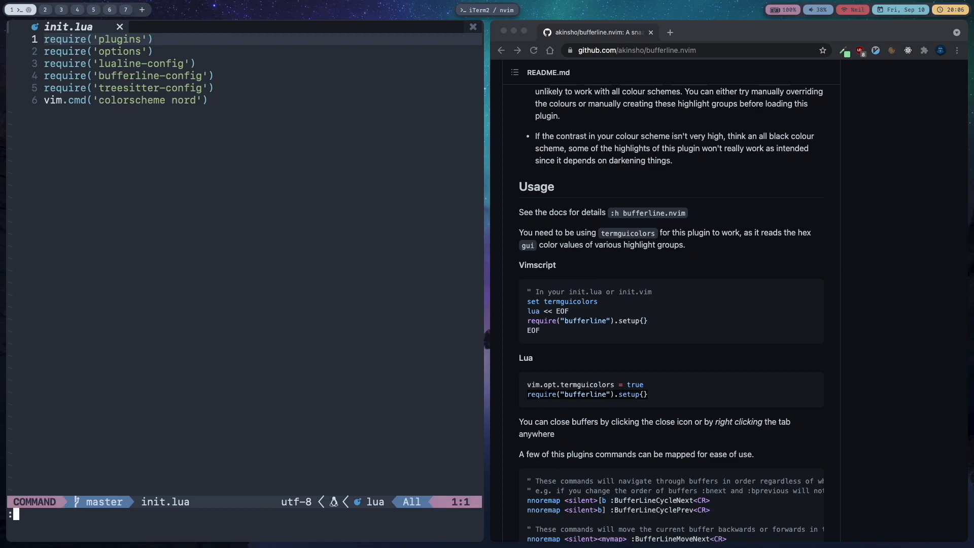
pyautogui.write('e')
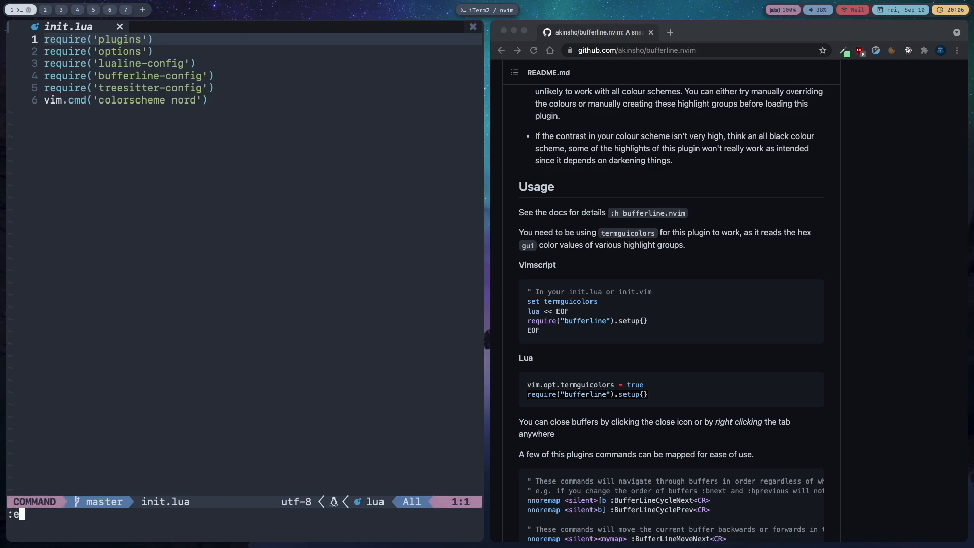
pyautogui.write('lua/')
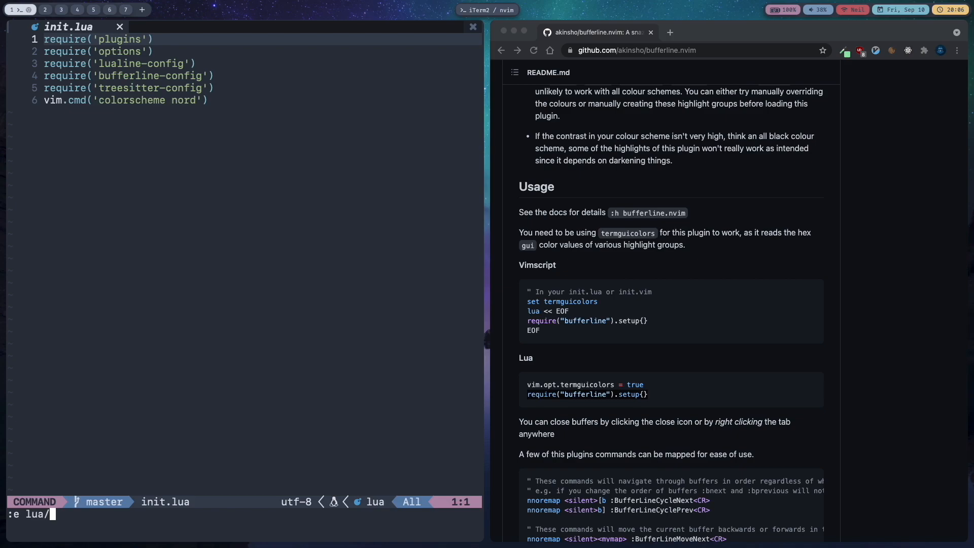
pyautogui.write('bufferline-config/')
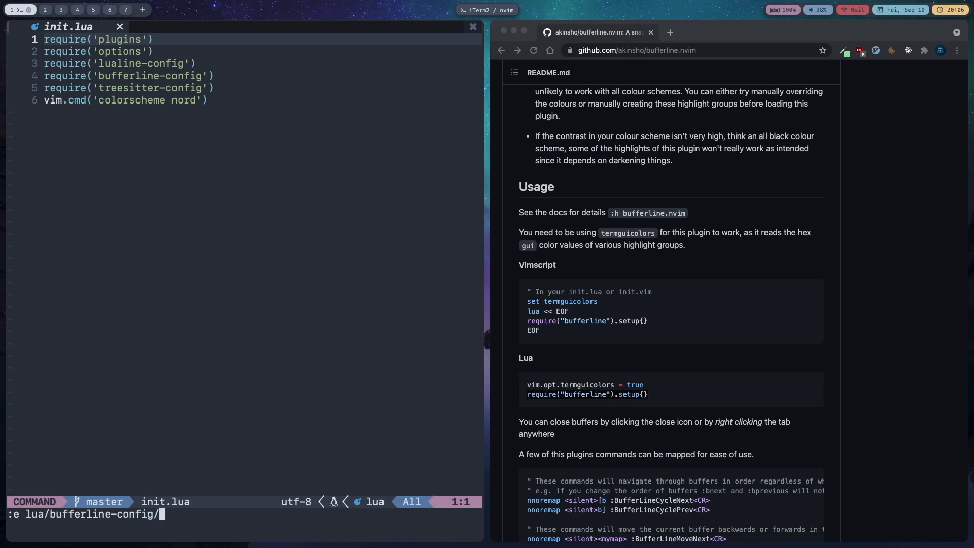
pyautogui.press('Enter')
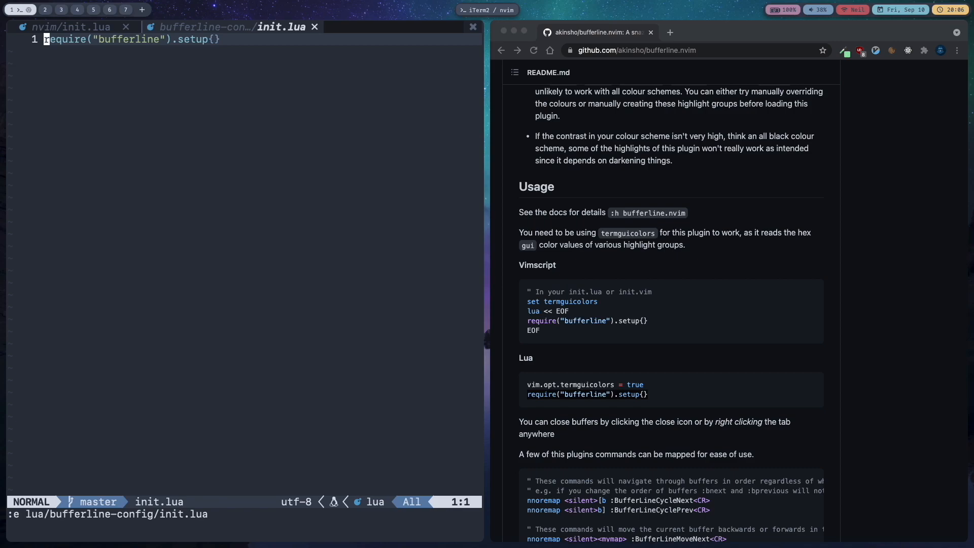
pyautogui.moveTo(71, 26)
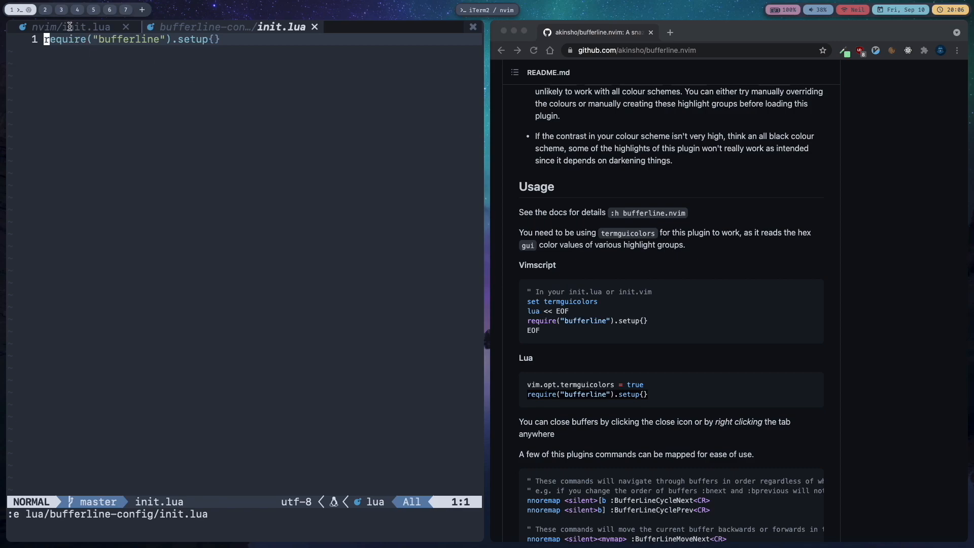
# Step: Return to the main init.lua buffer and open lua/plugins/init.lua
pyautogui.click(71, 27)
pyautogui.write(':e')
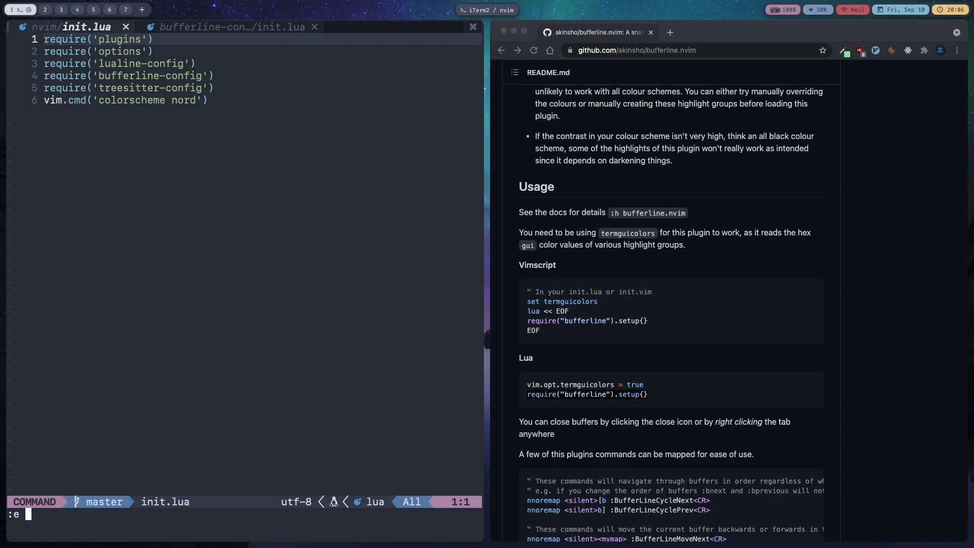
pyautogui.write('lua/bufferline-config/')
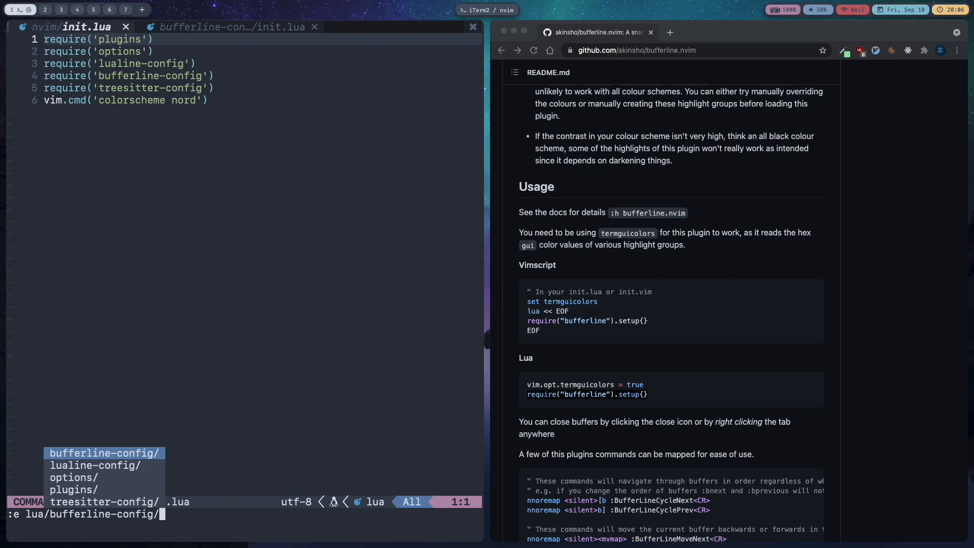
pyautogui.write('plugins/i')
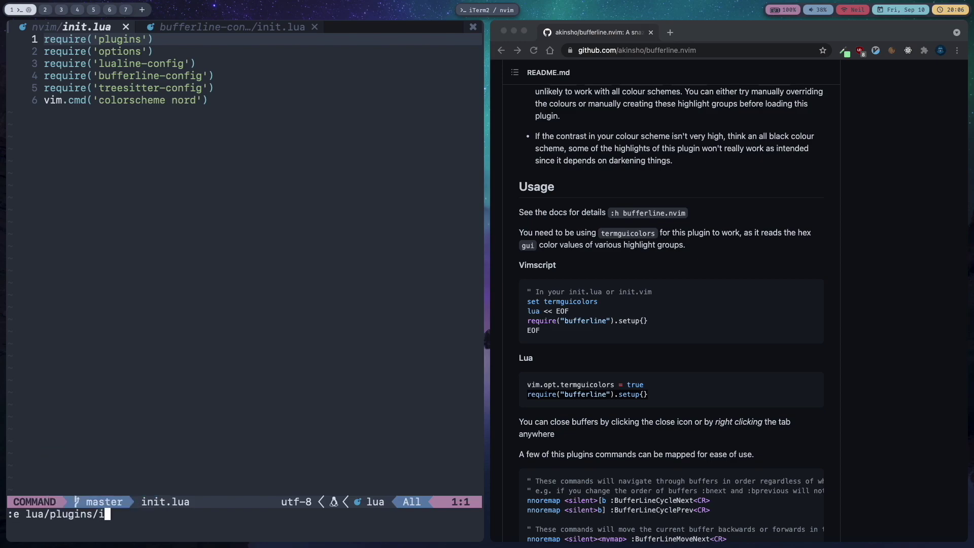
pyautogui.press('Enter')
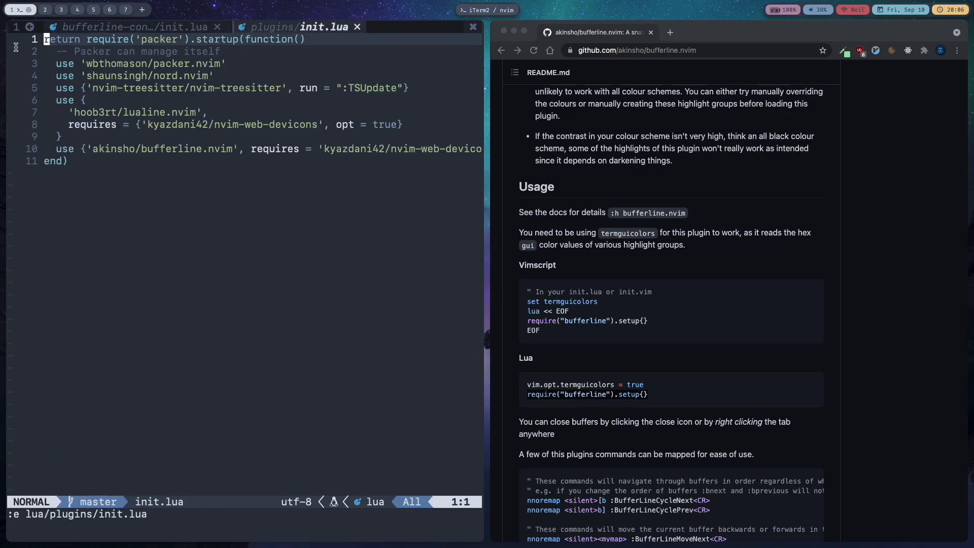
pyautogui.moveTo(29, 15)
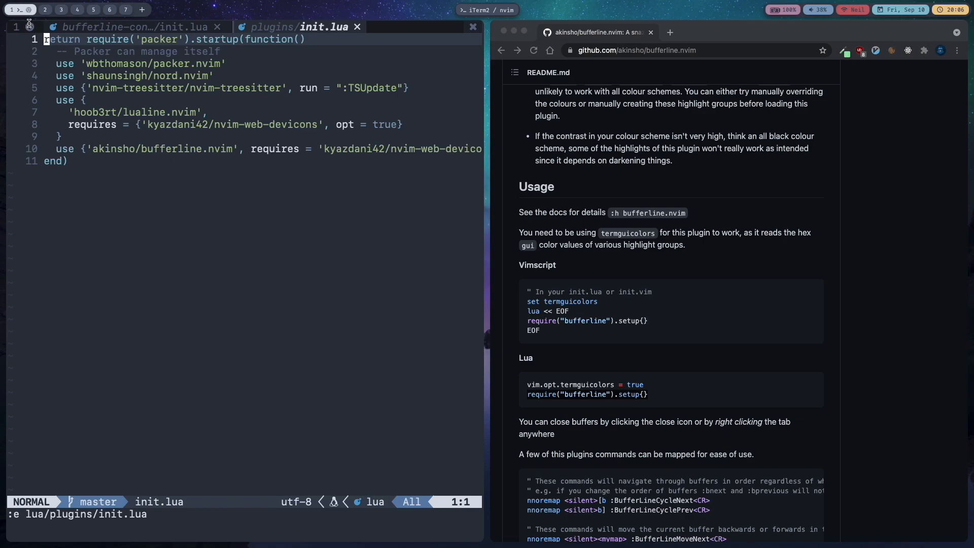
pyautogui.moveTo(284, 203)
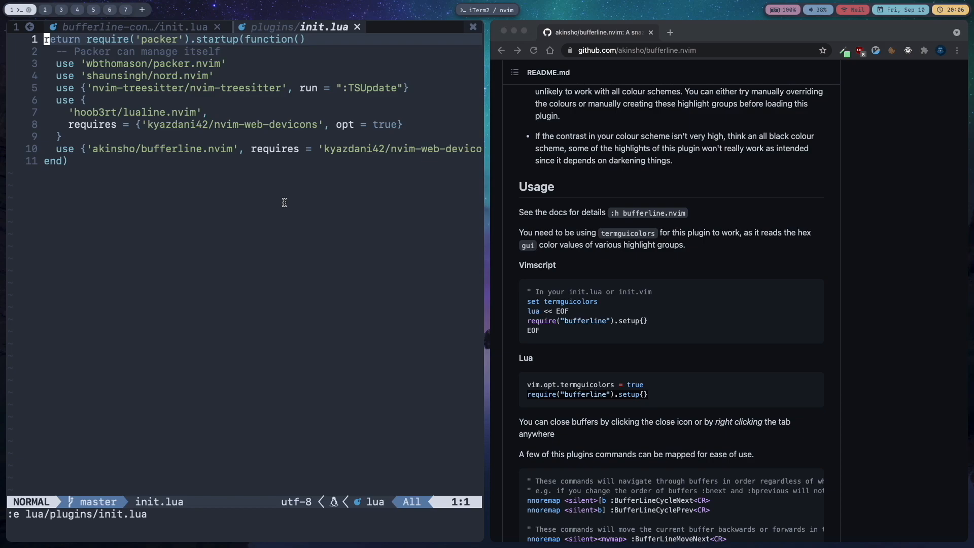
# Step: Scroll the bufferline README to the BufferLineCycleNext/Prev nnoremap examples
pyautogui.click(675, 360)
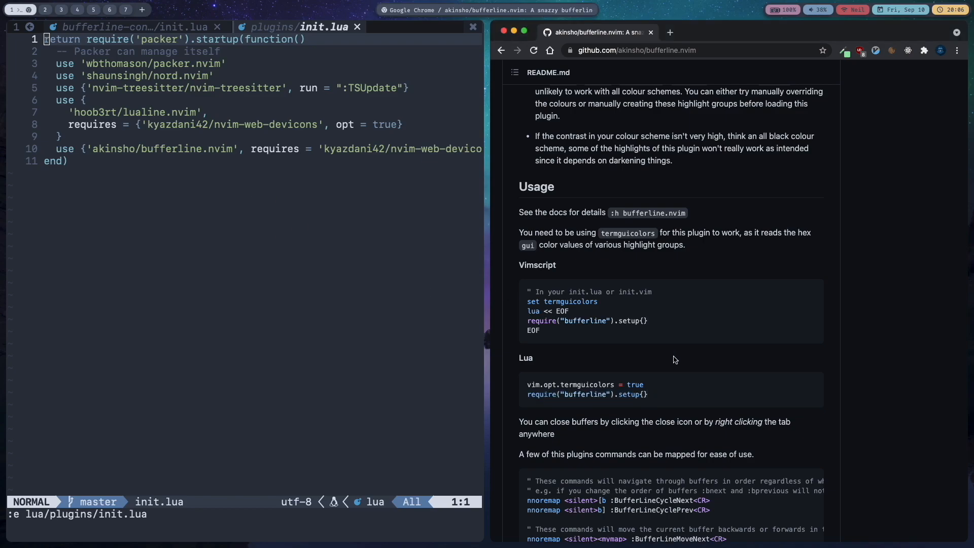
pyautogui.scroll(-3)
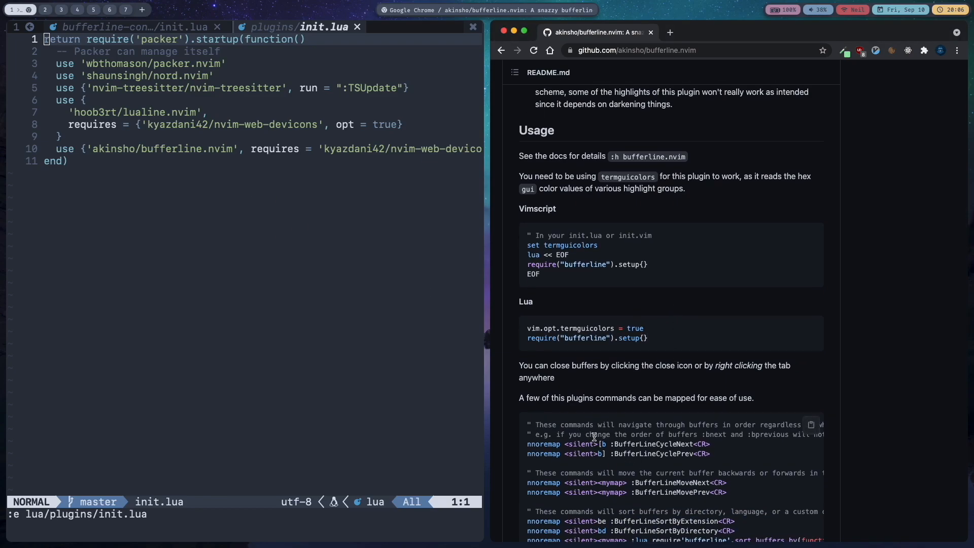
pyautogui.scroll(-3)
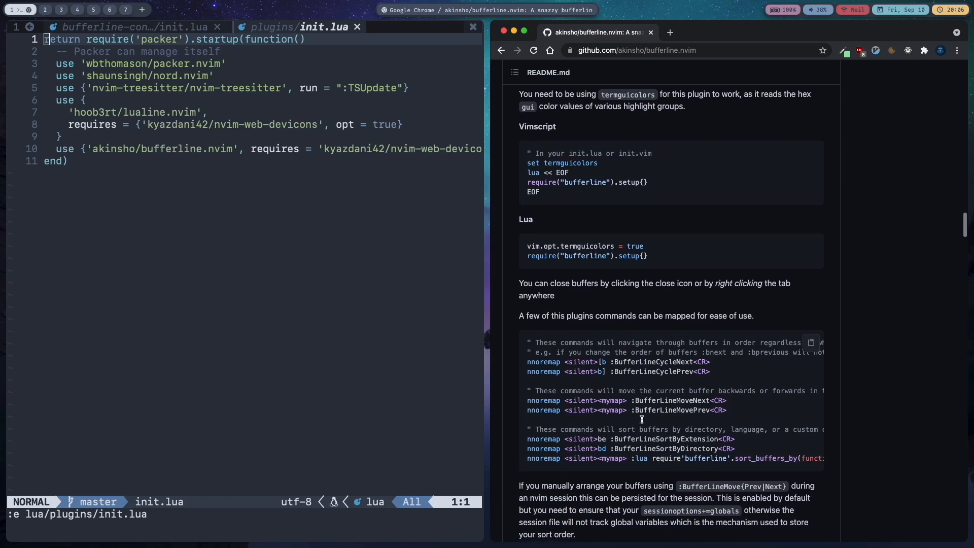
pyautogui.moveTo(315, 255)
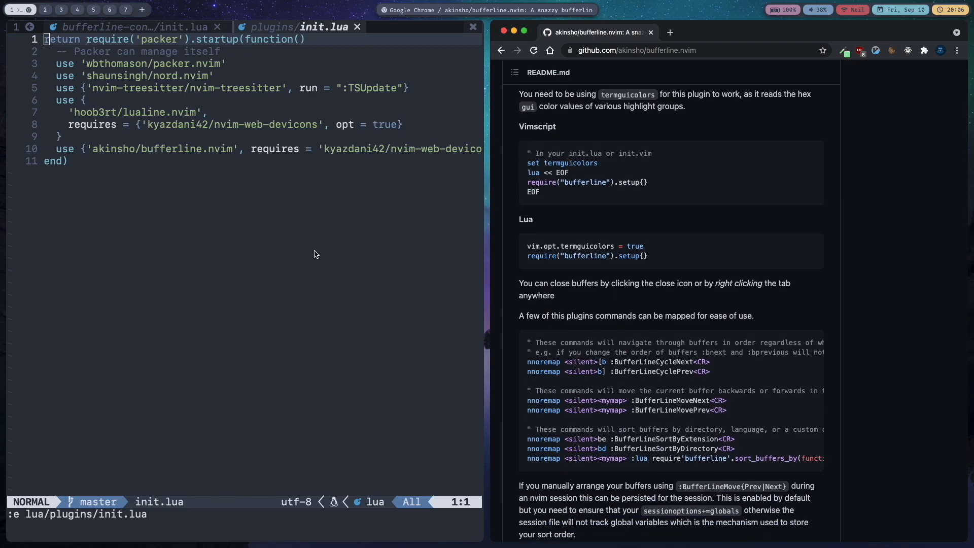
pyautogui.moveTo(504, 370)
pyautogui.write(':e')
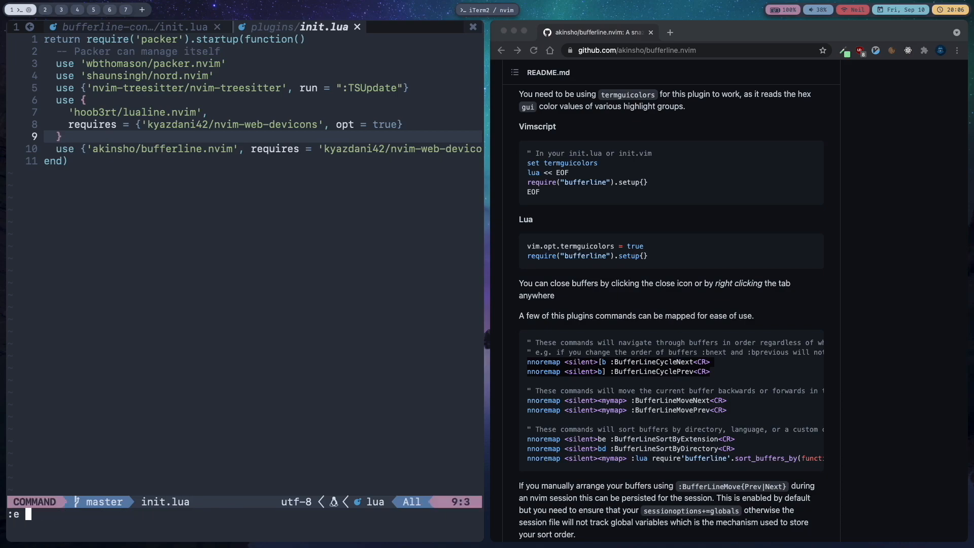
# Step: Add an empty vim.cmd[[ ]] block below require('bufferline').setup{} in bufferline-config
pyautogui.write('lua/bufferline-config/init.lua')
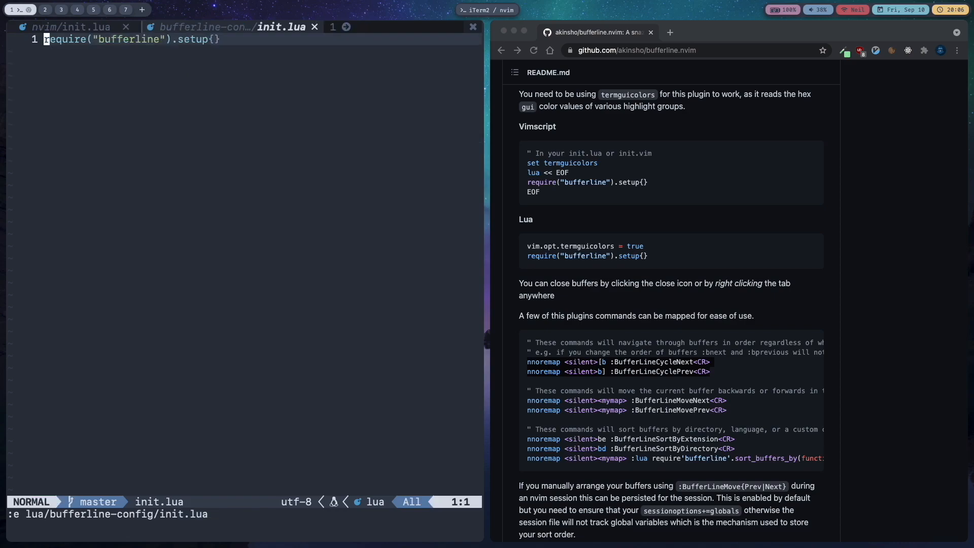
pyautogui.write('vim')
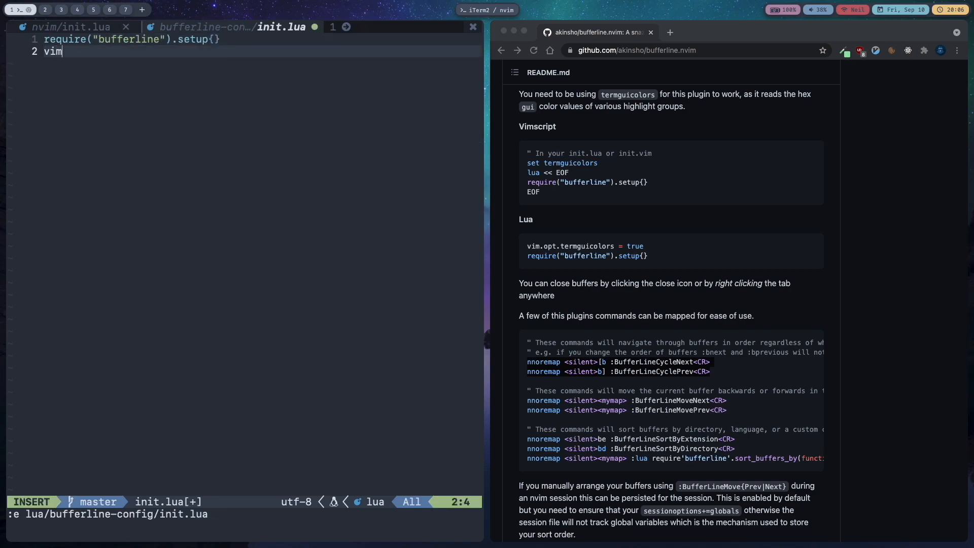
pyautogui.write('.cmd')
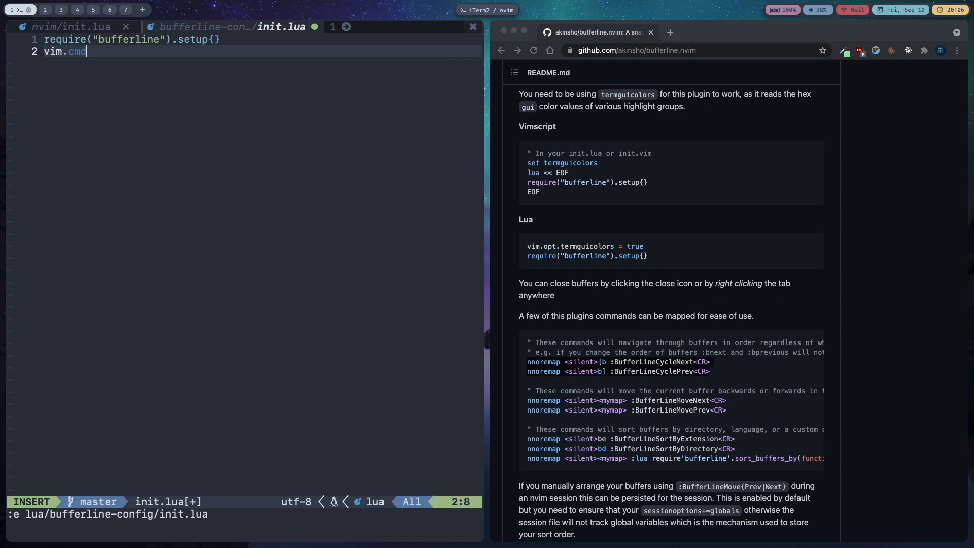
pyautogui.write('[[')
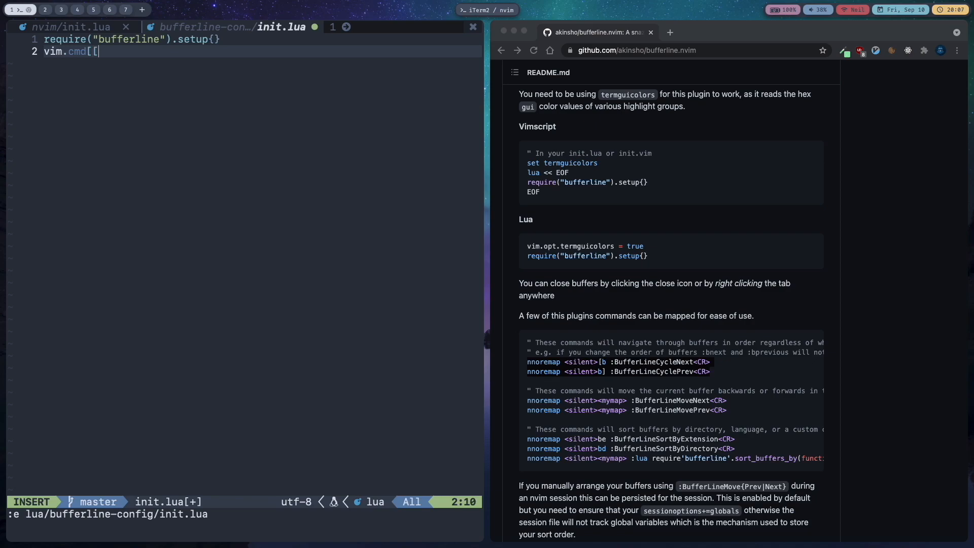
pyautogui.write(']]')
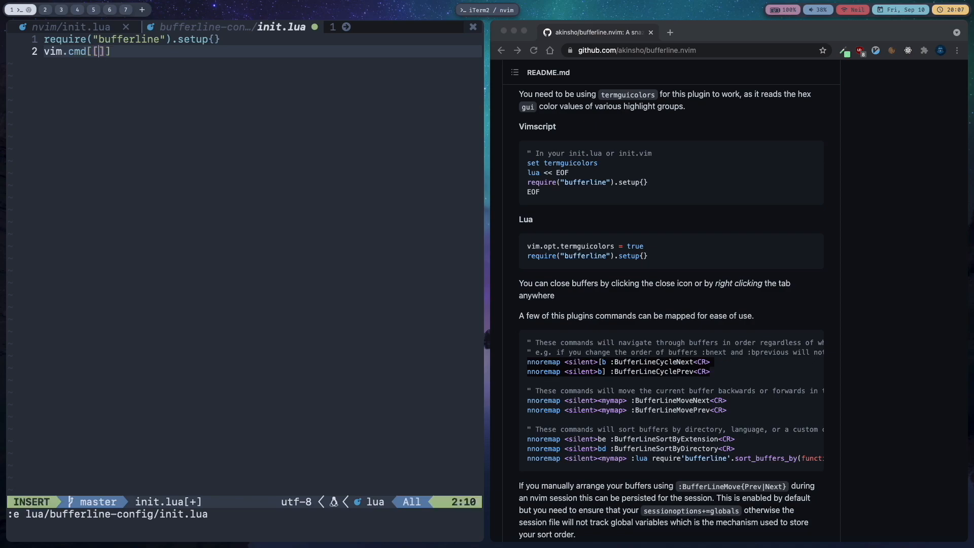
pyautogui.press('Enter')
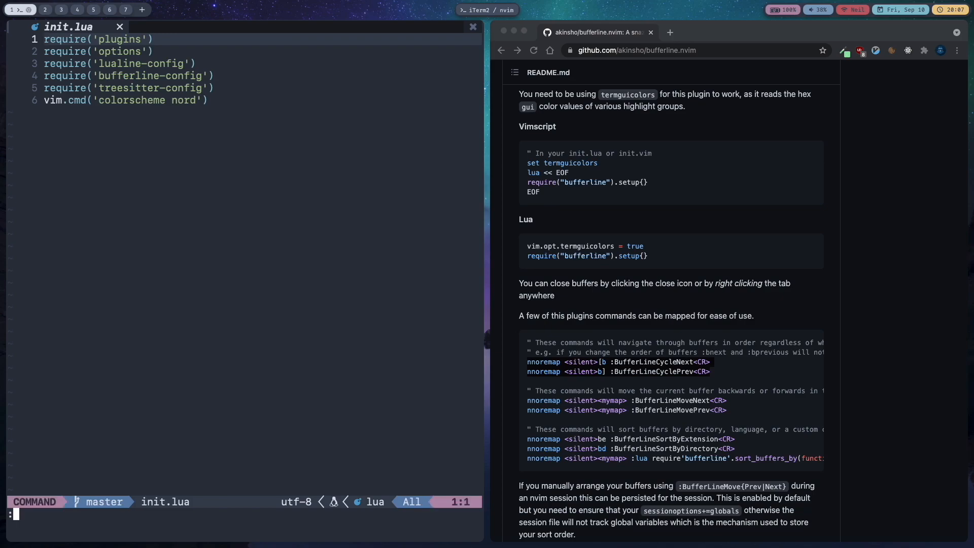
# Step: Load lua/bufferline-config/init.lua with :e as a second buffer
pyautogui.write('e lua/bufferline-config/init.lua')
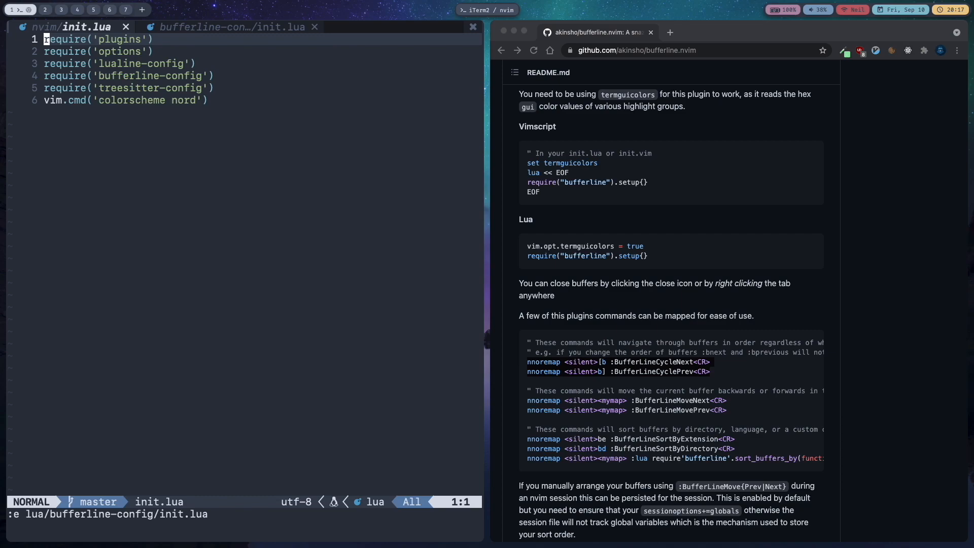
# Step: Rebind the bufferline cycle mappings to <TAB> for next and <S-TAB> for previous
pyautogui.click(233, 27)
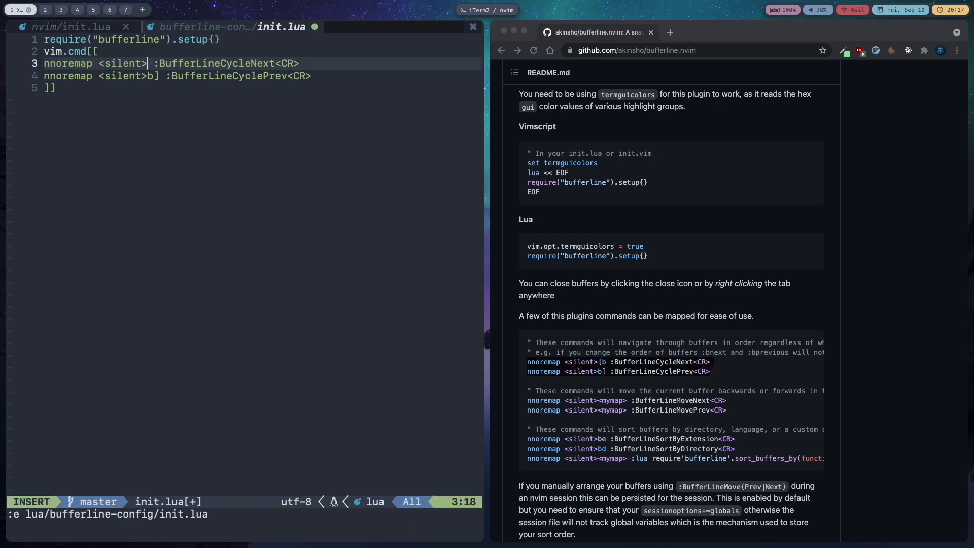
pyautogui.write('<T')
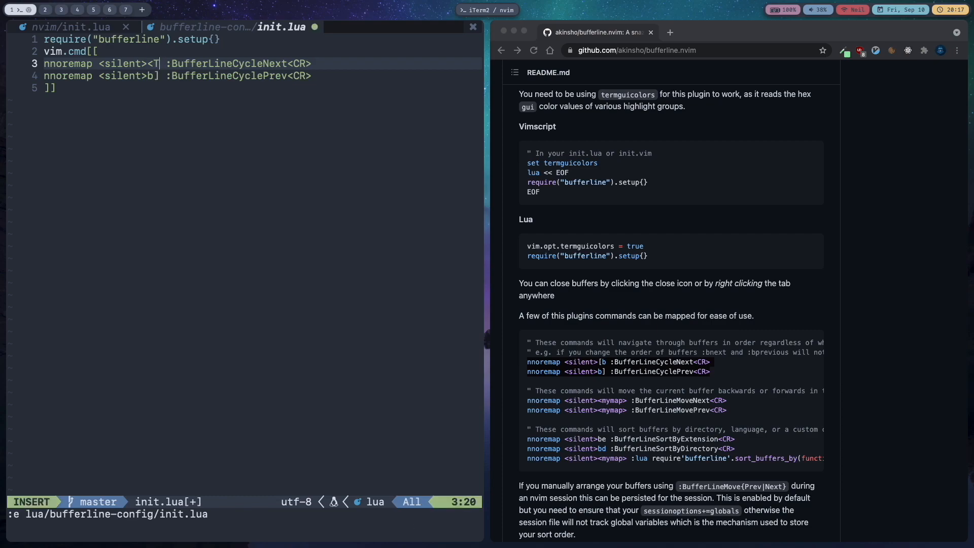
pyautogui.write('AB>')
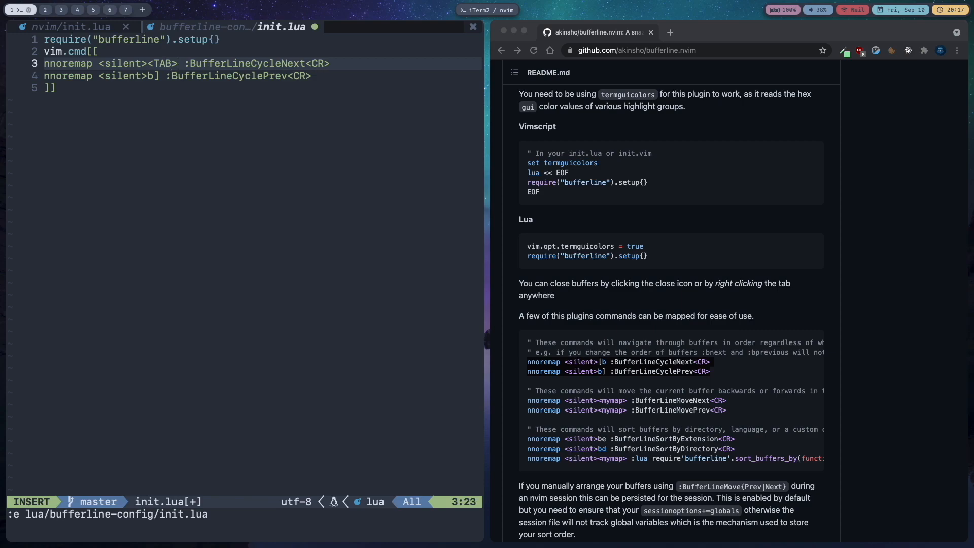
pyautogui.press('Escape')
pyautogui.write('<')
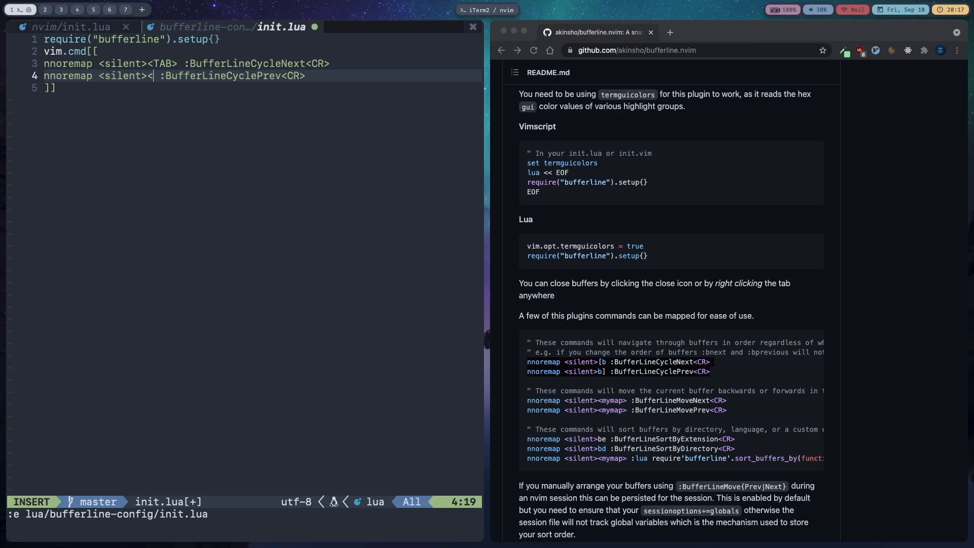
pyautogui.write('S')
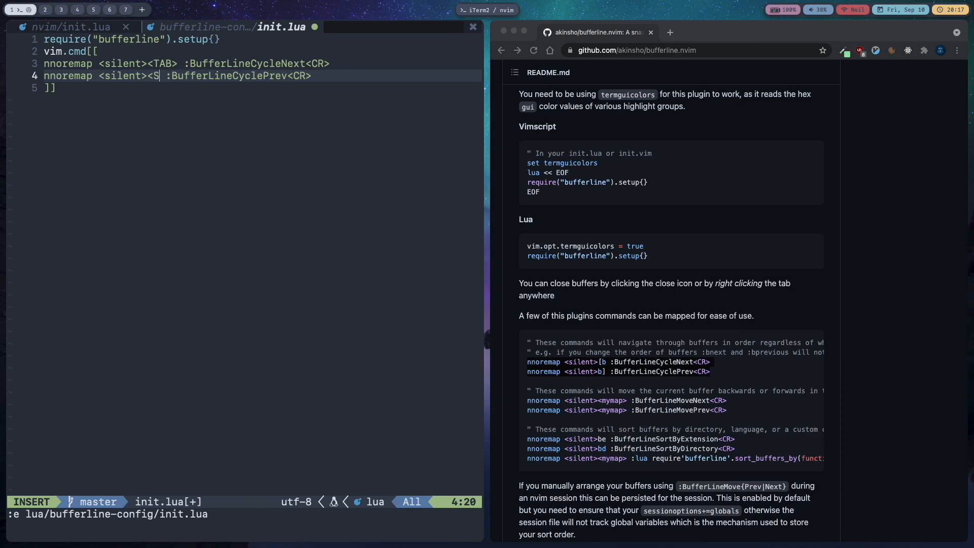
pyautogui.write('-')
pyautogui.click(245, 514)
pyautogui.write(':e')
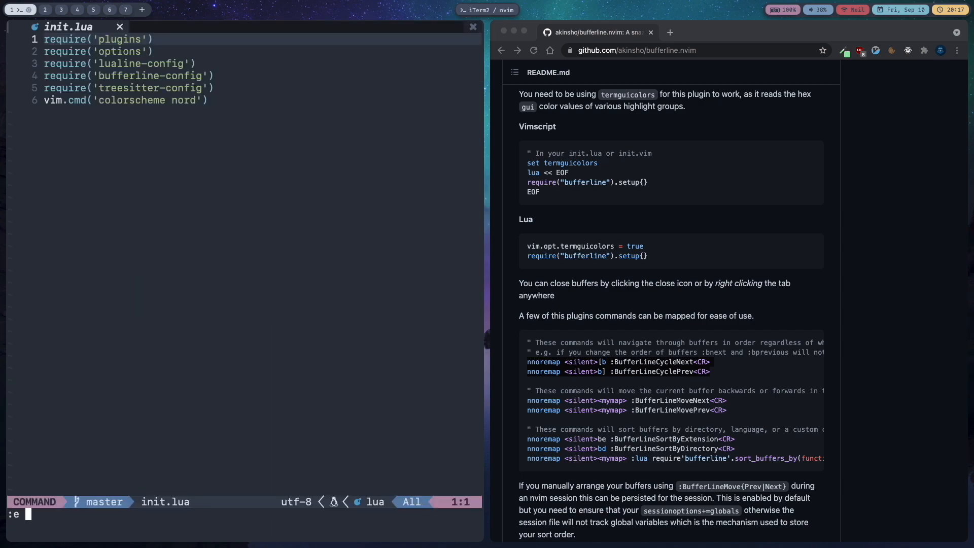
# Step: Reopen lua/bufferline-config/init.lua with :e and switch to its buffer tab
pyautogui.write('lu')
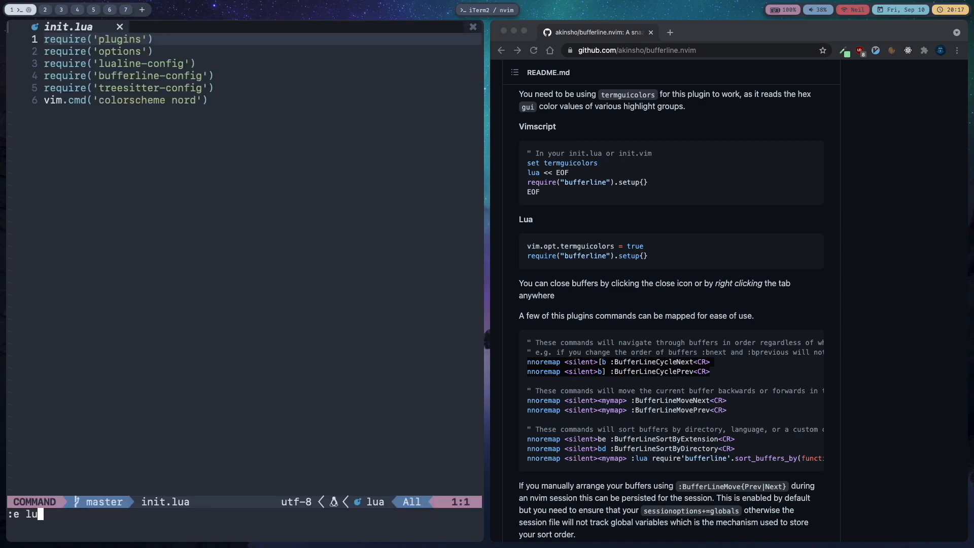
pyautogui.write('a/bud')
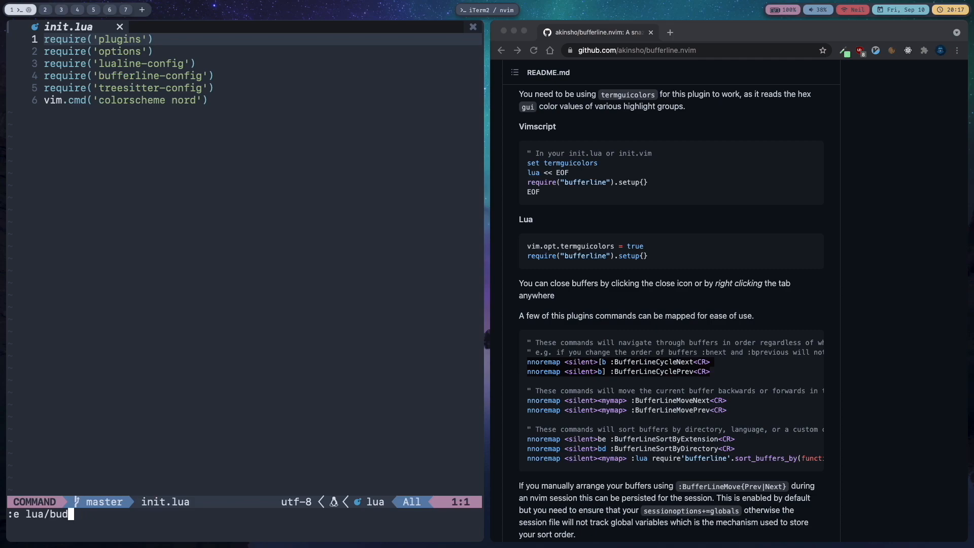
pyautogui.write('fferline-config/init.lua')
pyautogui.press('Enter')
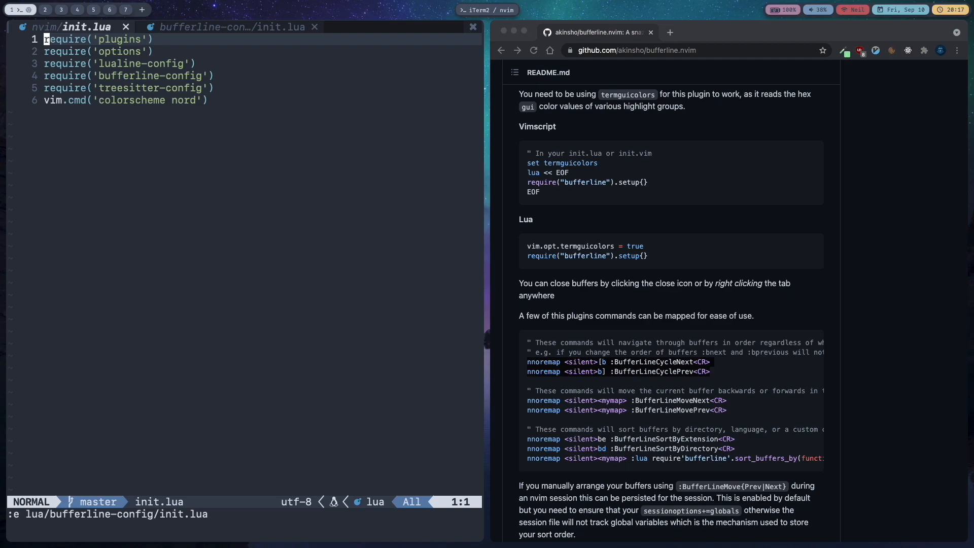
pyautogui.click(230, 27)
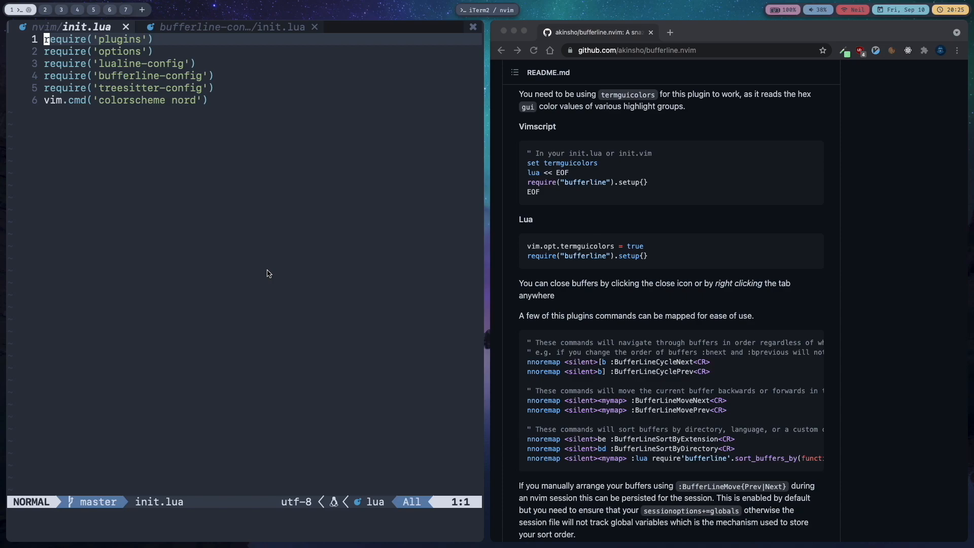
pyautogui.moveTo(57, 487)
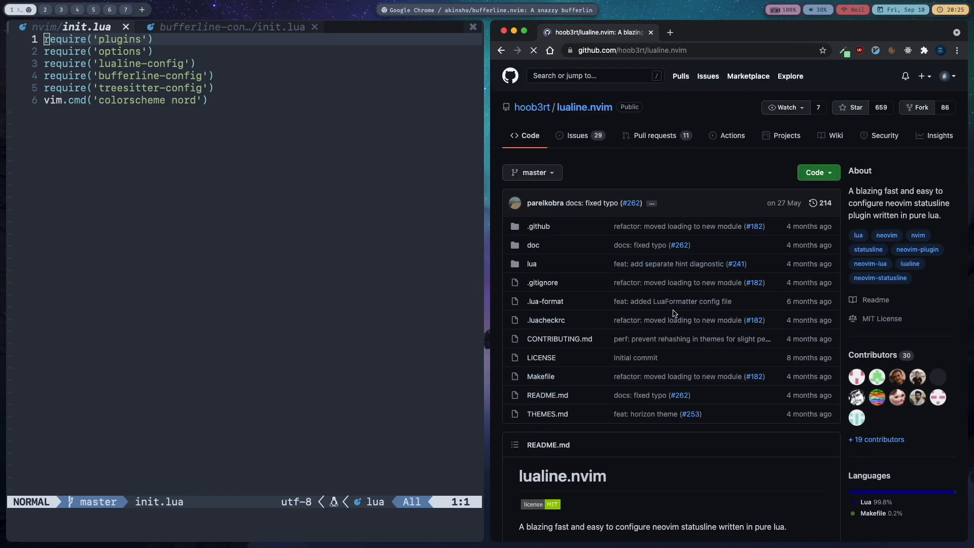
# Step: Scroll the lualine README to the Separators and Disabling separators sections
pyautogui.scroll(-3)
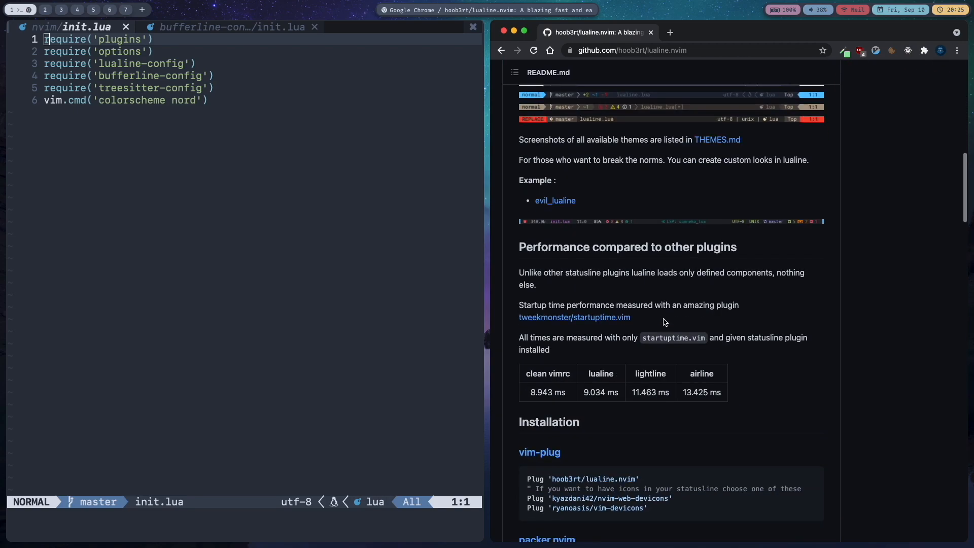
pyautogui.scroll(-3)
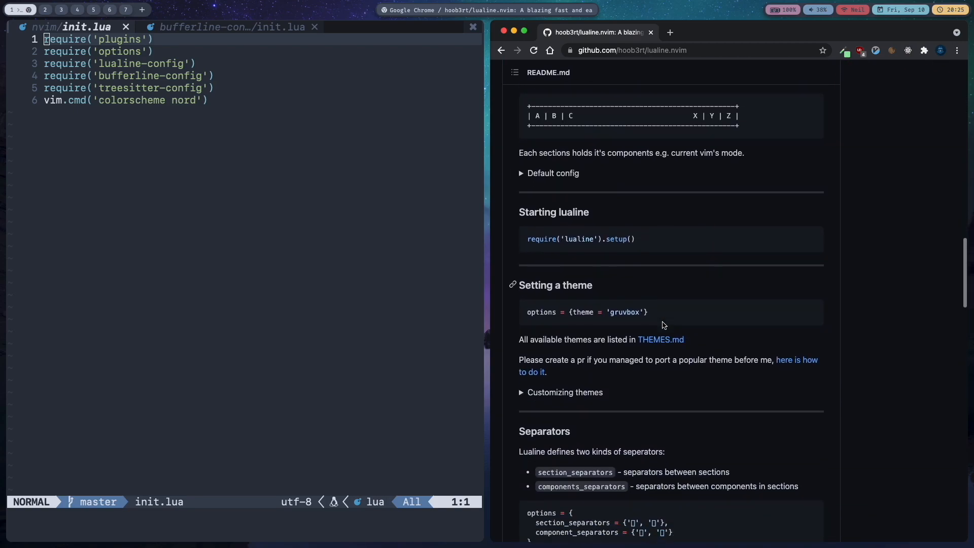
pyautogui.scroll(-3)
pyautogui.write(':e')
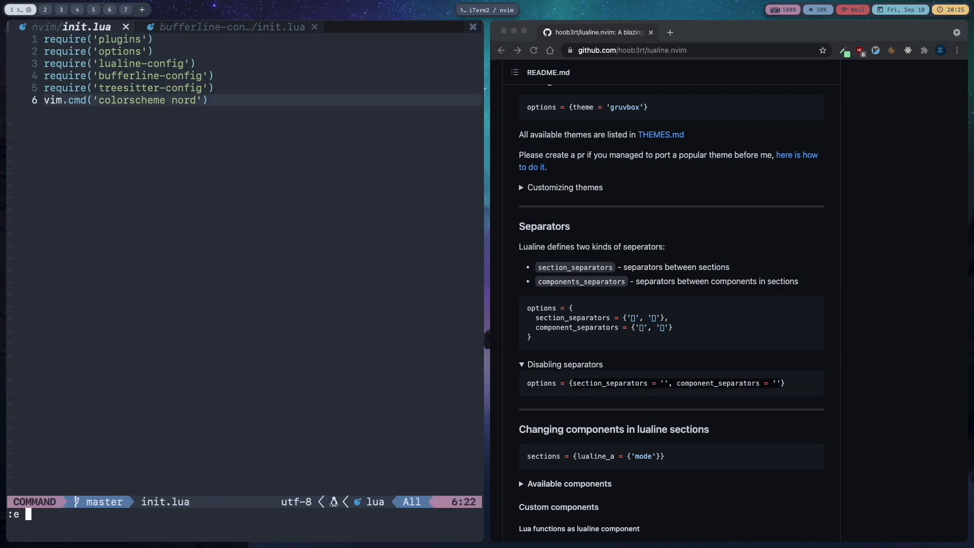
# Step: Set lualine section_separators and component_separators to '' in lua/lualine-config
pyautogui.write('lua/lua')
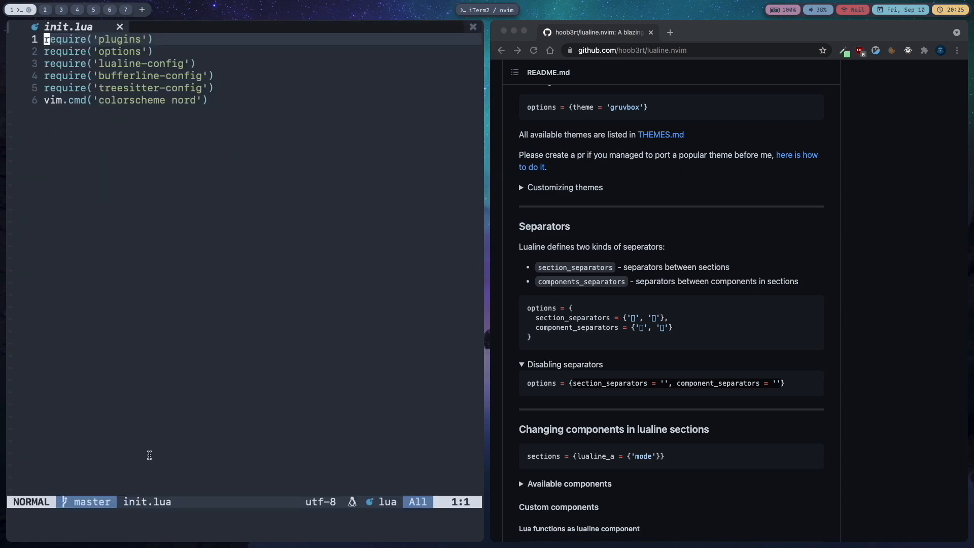
pyautogui.moveTo(55, 538)
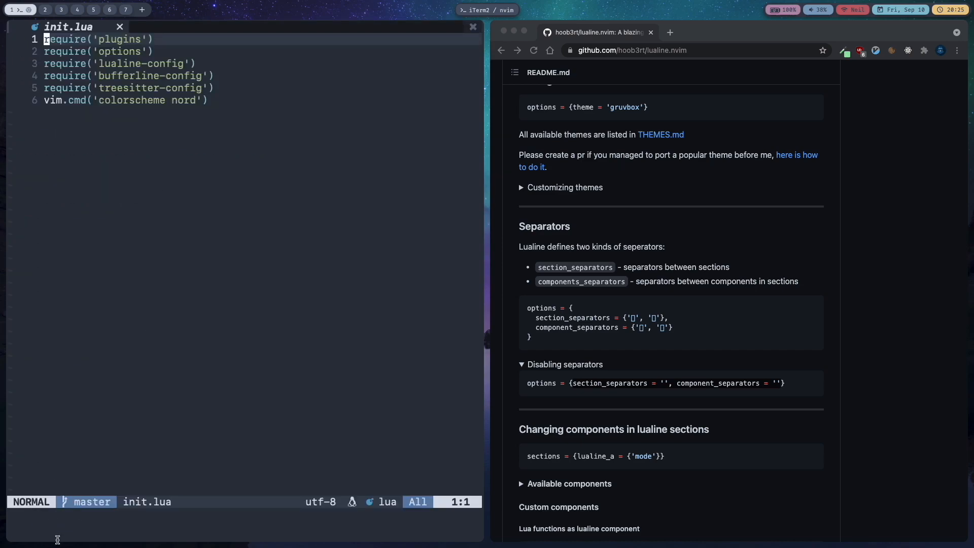
pyautogui.moveTo(108, 470)
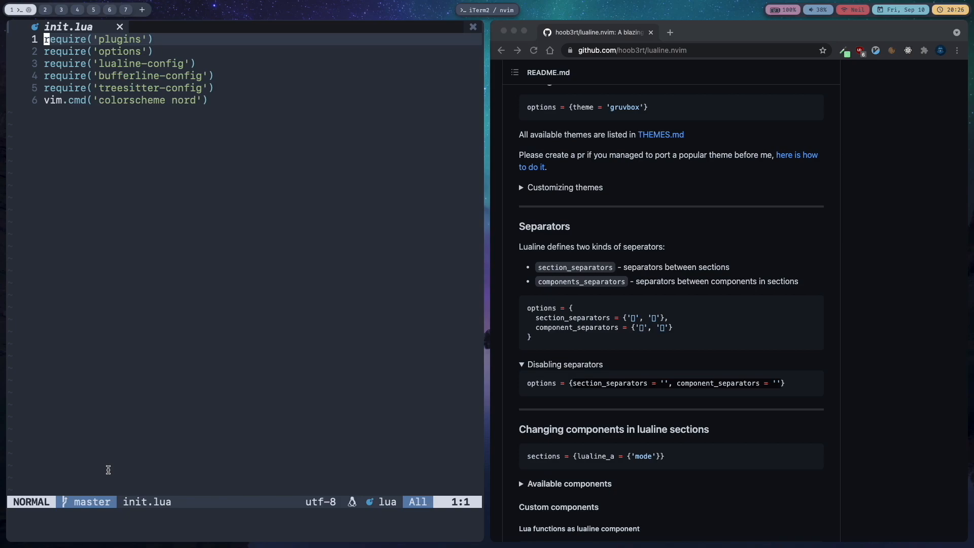